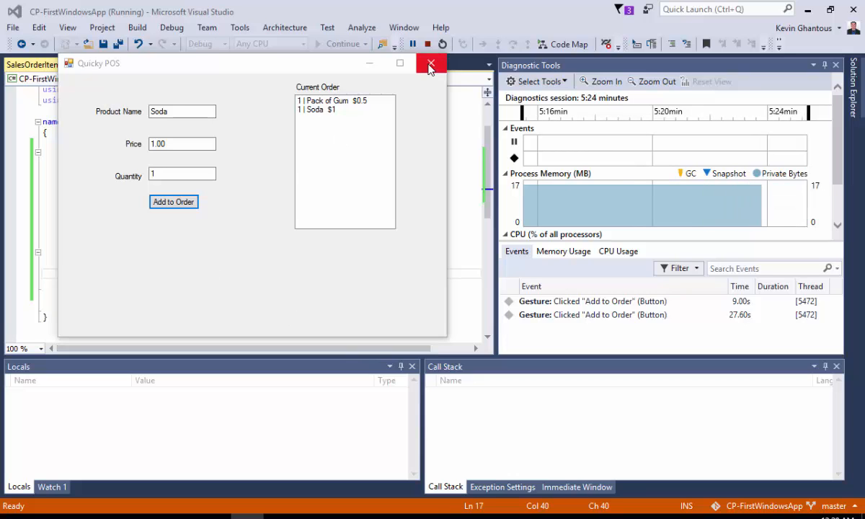
Close the running Quicky POS window to stop debugging and return to the code.
click(430, 64)
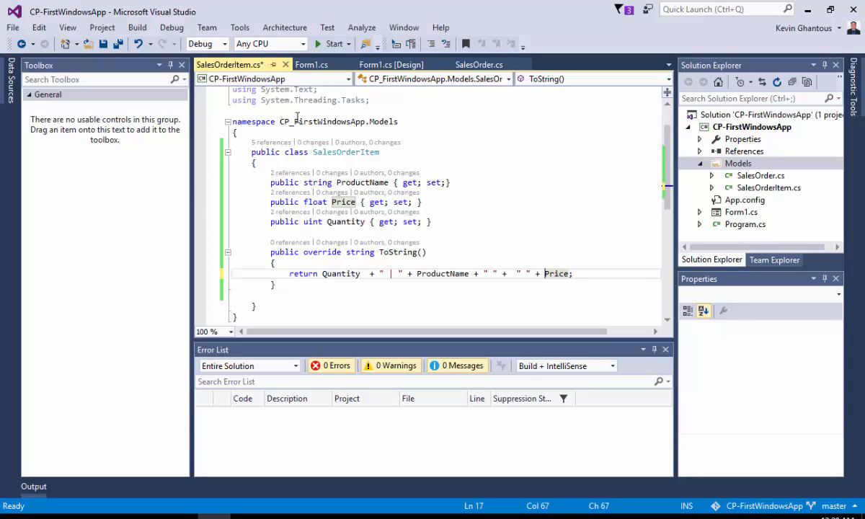
mouse_move(563, 199)
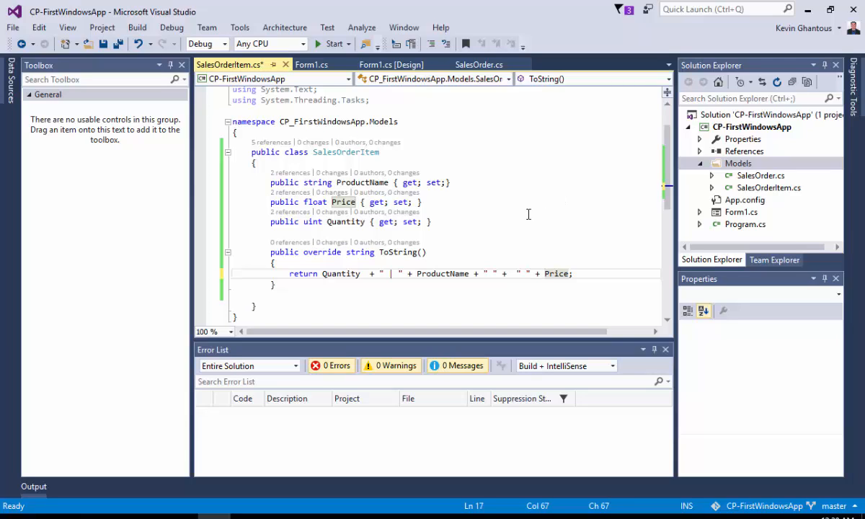
Format Price as currency in ToString with string.Format("{0:c}", Price) and save SalesOrderItem.cs.
text(string.Format)
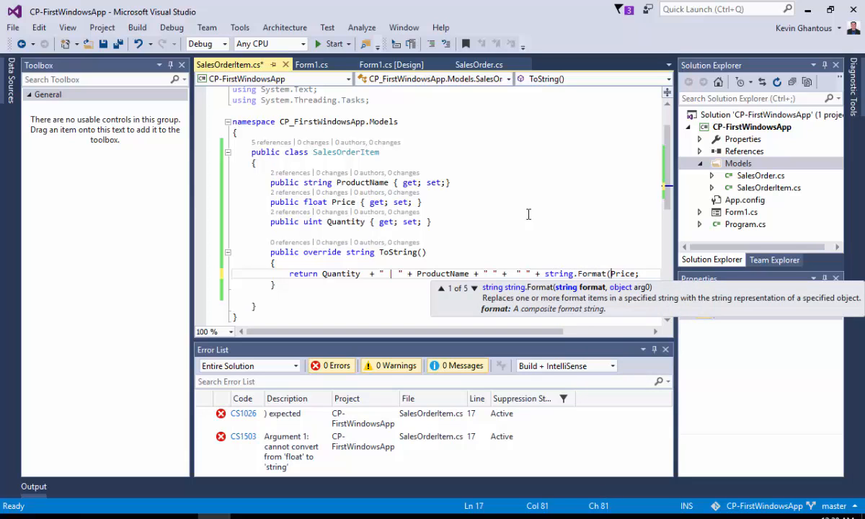
text(()
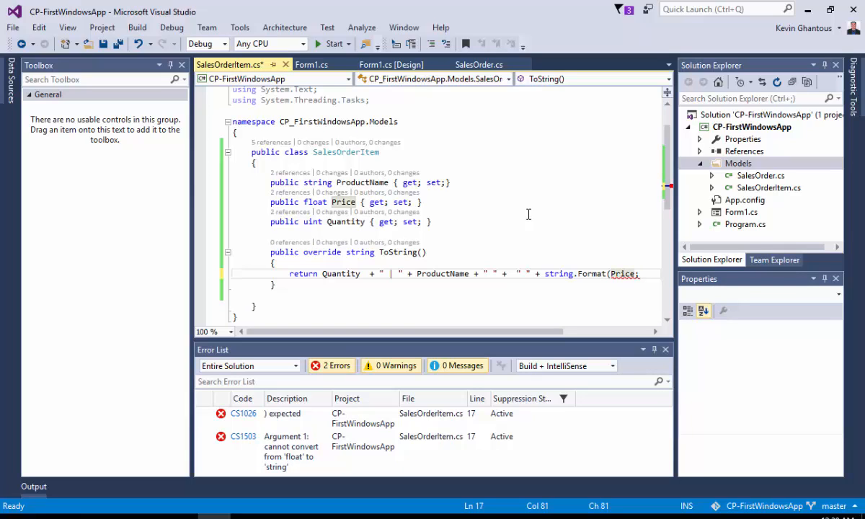
text(()
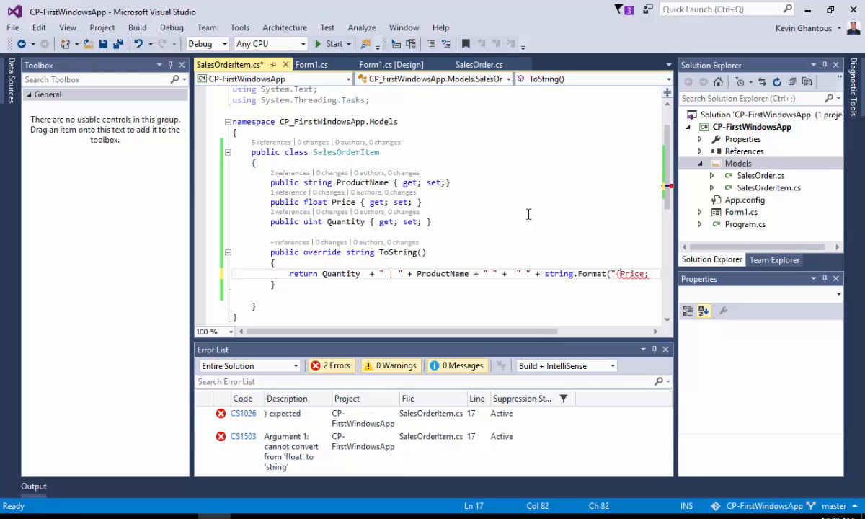
text(0:c}",)
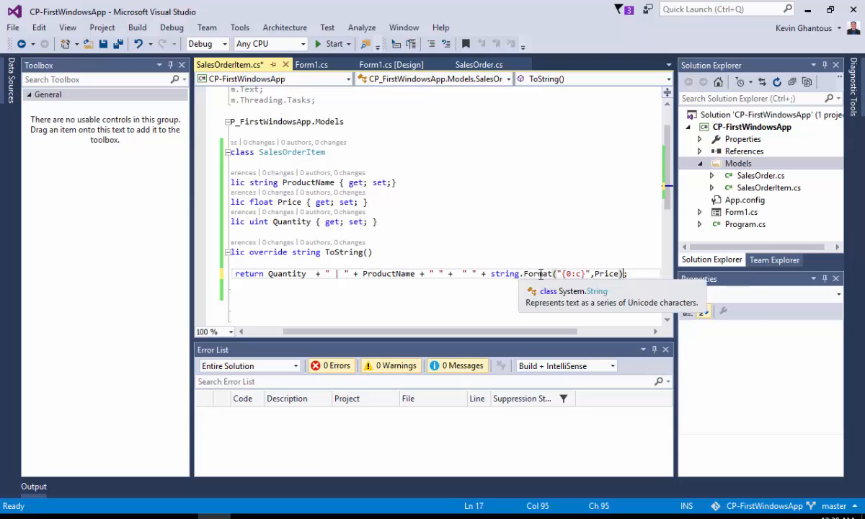
mouse_move(608, 274)
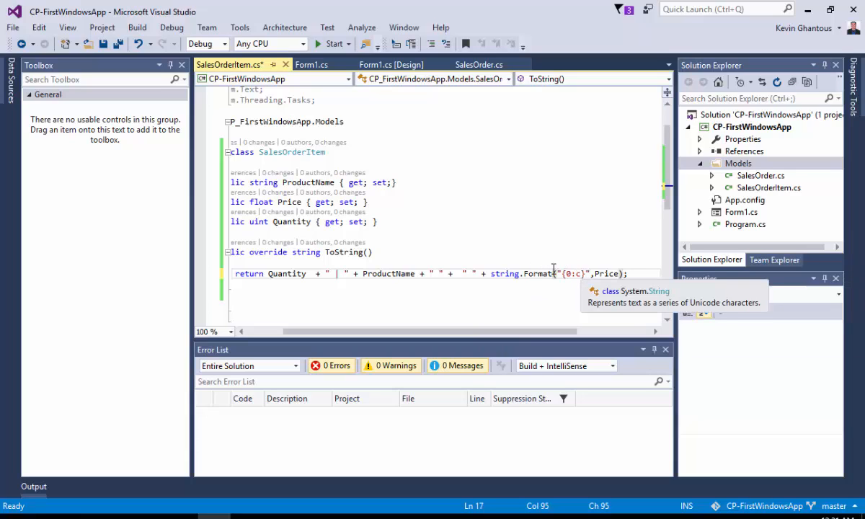
mouse_move(608, 274)
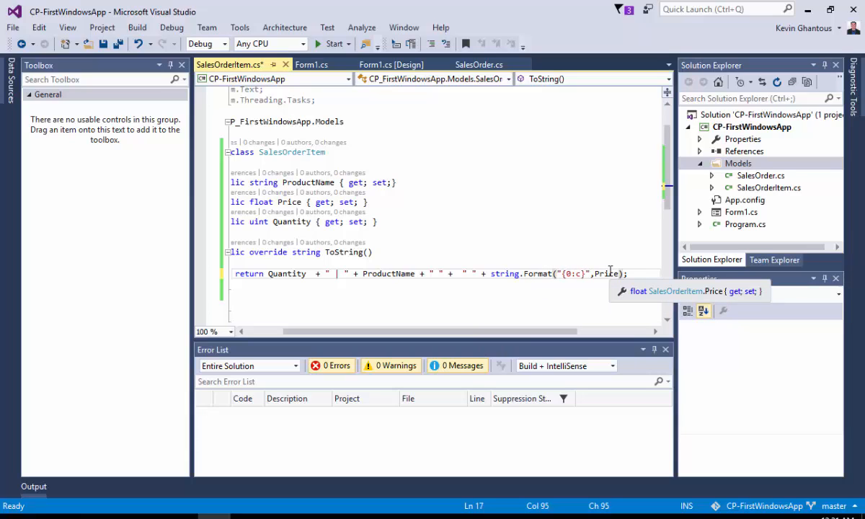
mouse_move(569, 273)
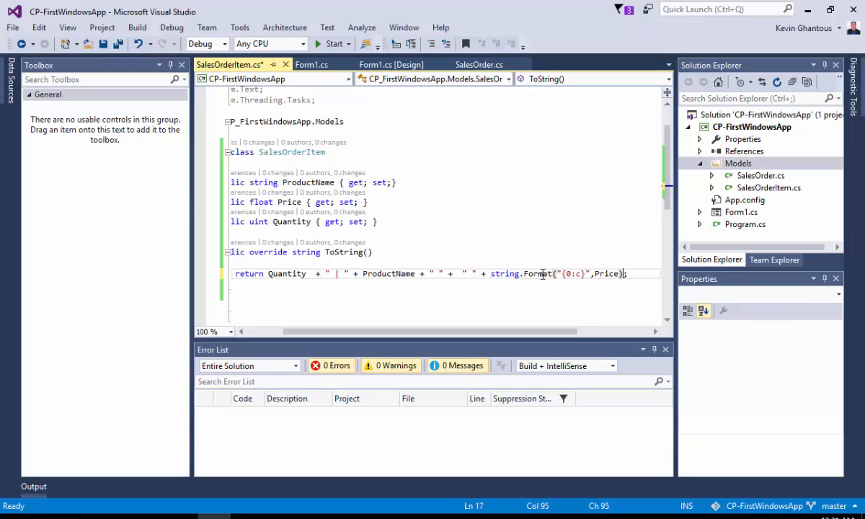
mouse_move(504, 274)
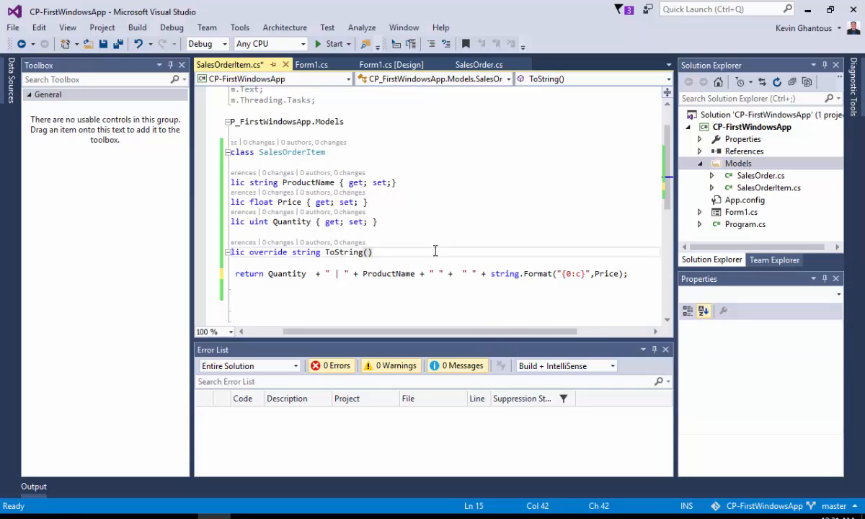
key(ctrl+s)
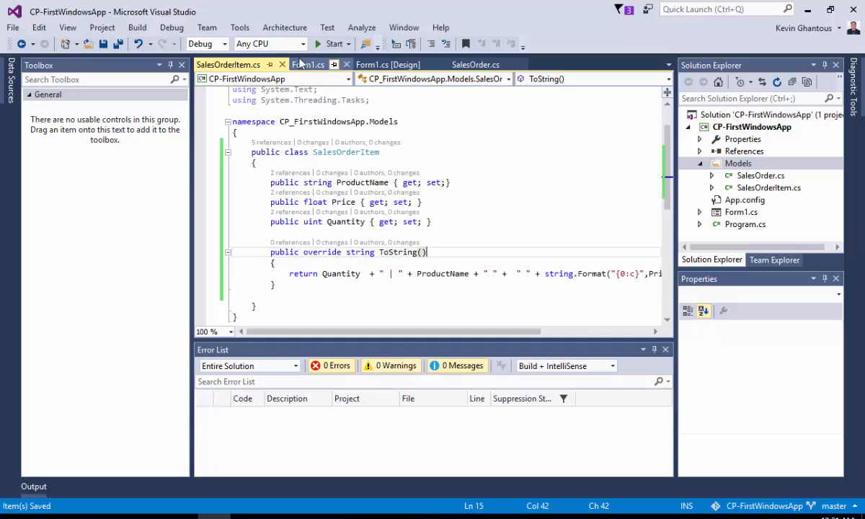
mouse_move(282, 63)
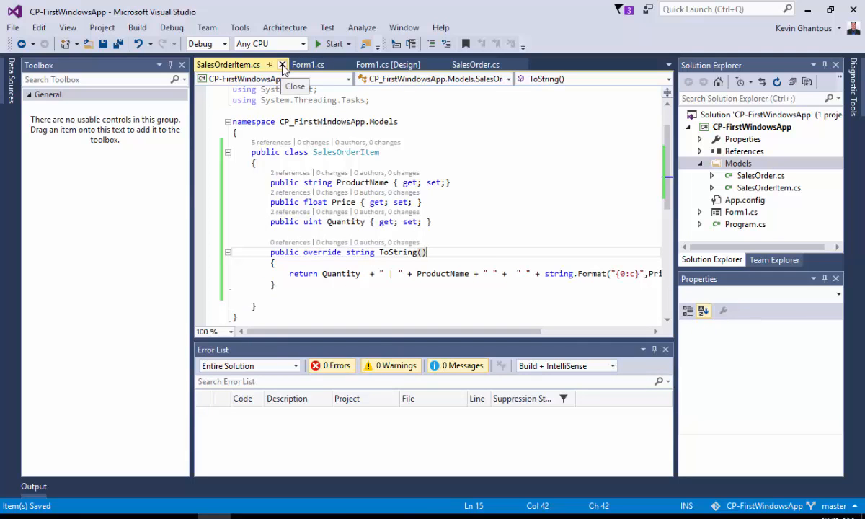
Add a "Total" label under the Current Order list and an empty value label beside it.
click(283, 63)
text(T)
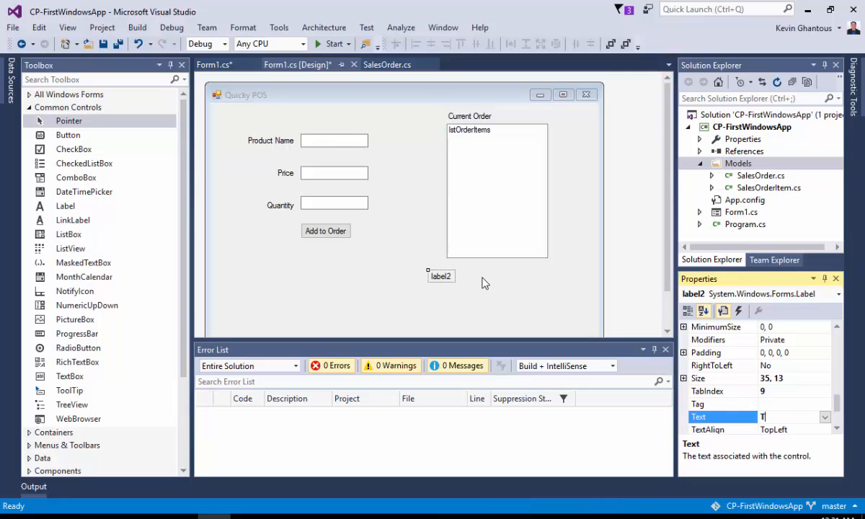
text(otal)
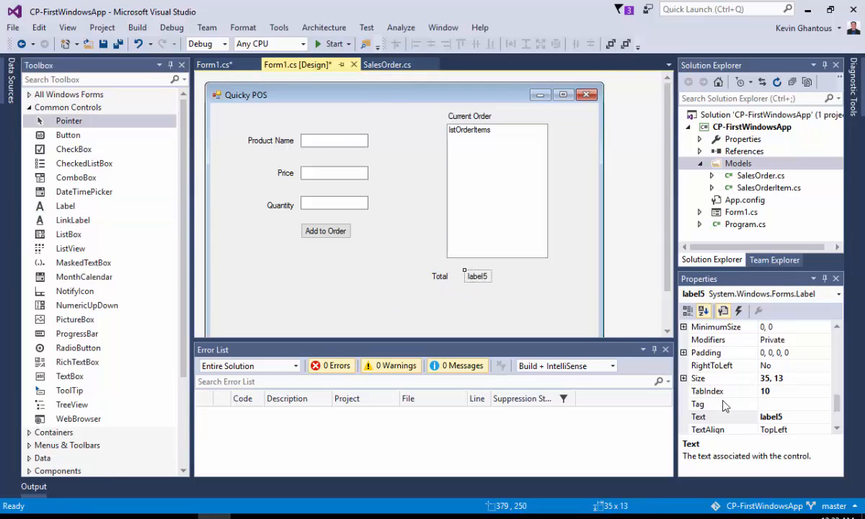
click(720, 416)
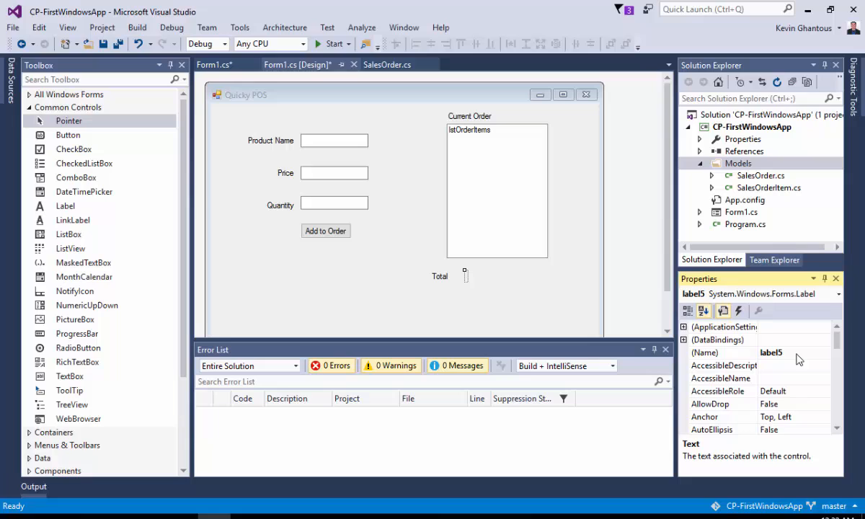
Name the value label lblTotal, give it an 11-point font, and save Form1.
text(lblTotal)
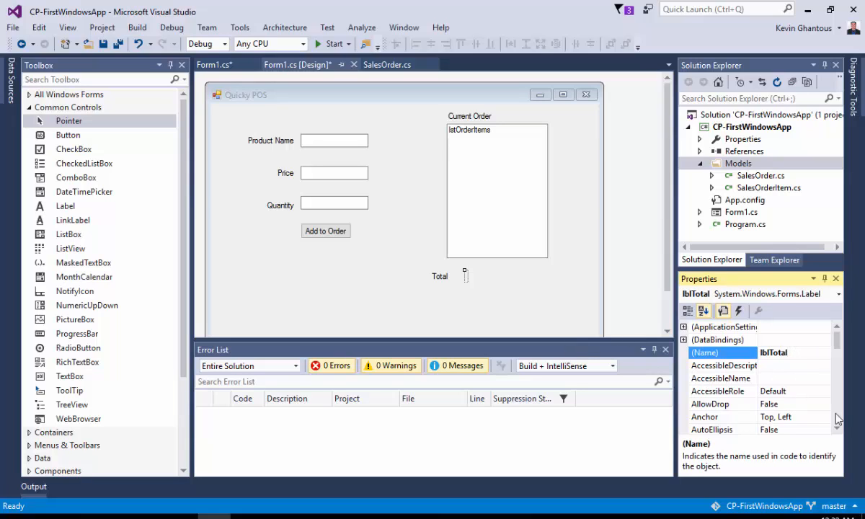
scroll(down, 3)
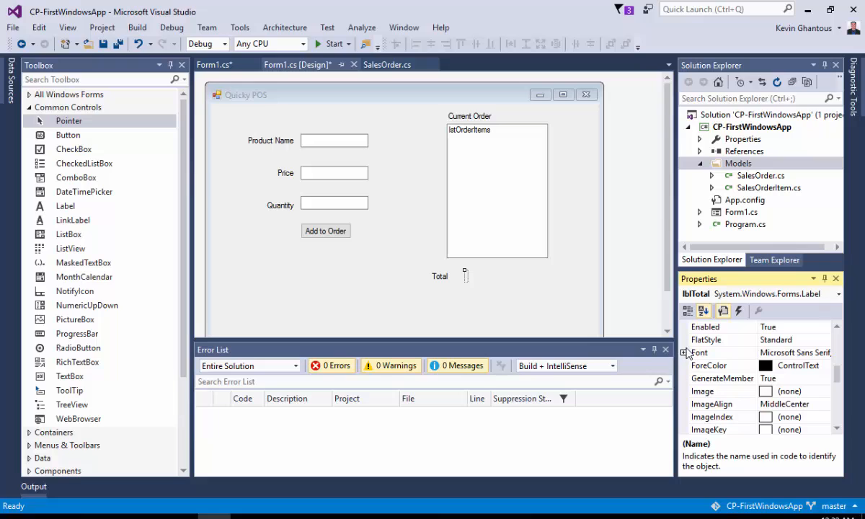
click(684, 351)
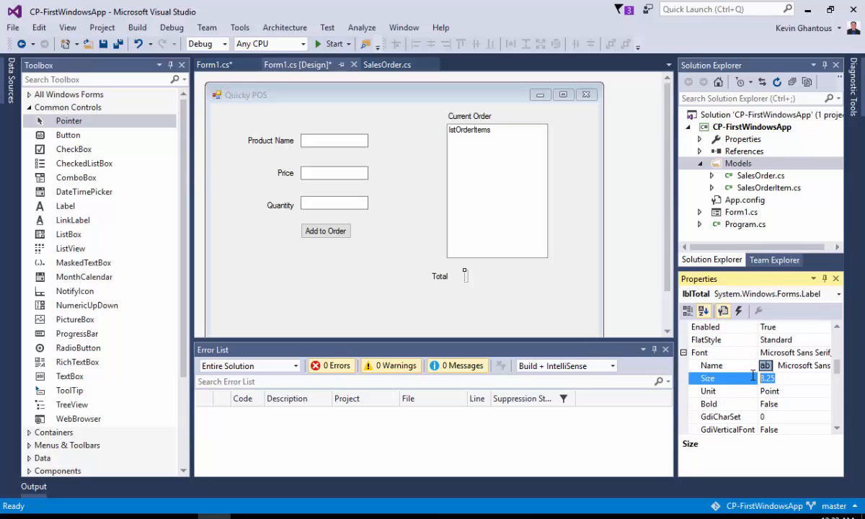
text(11)
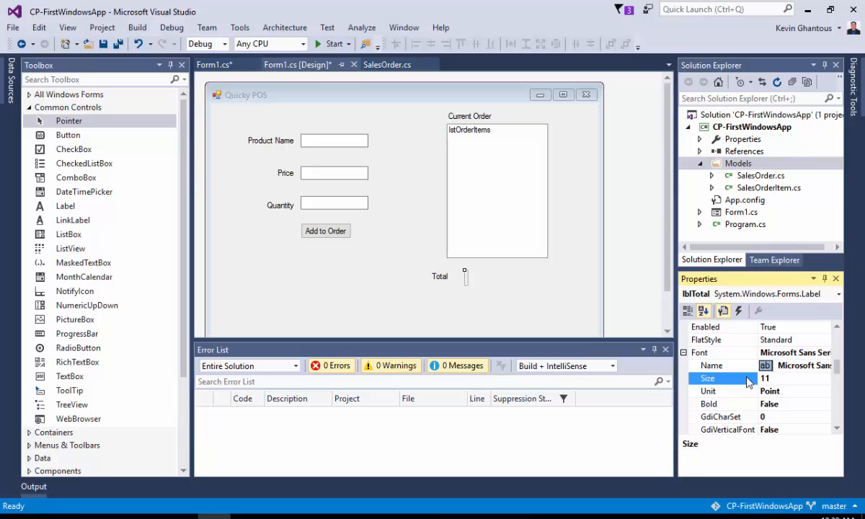
click(709, 404)
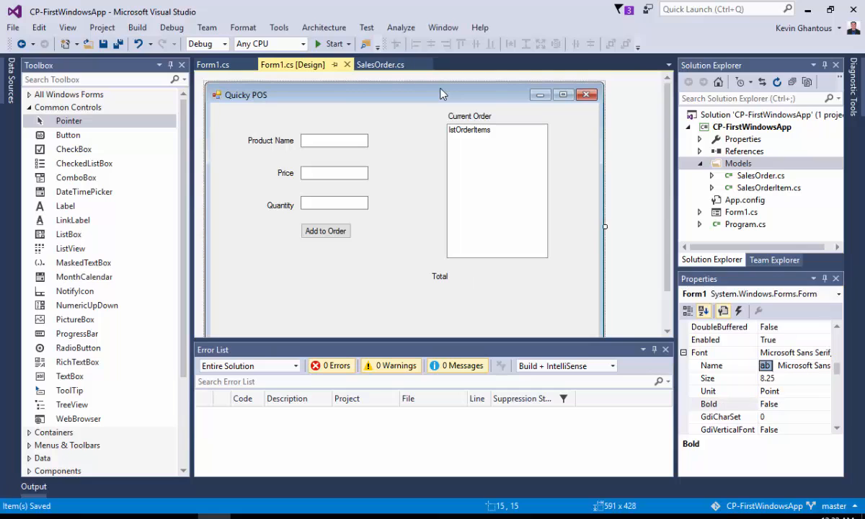
mouse_move(333, 64)
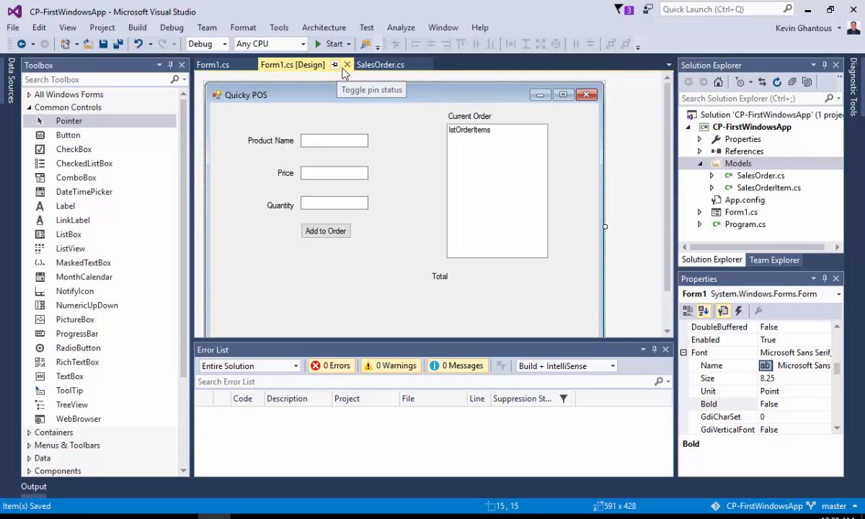
mouse_move(380, 64)
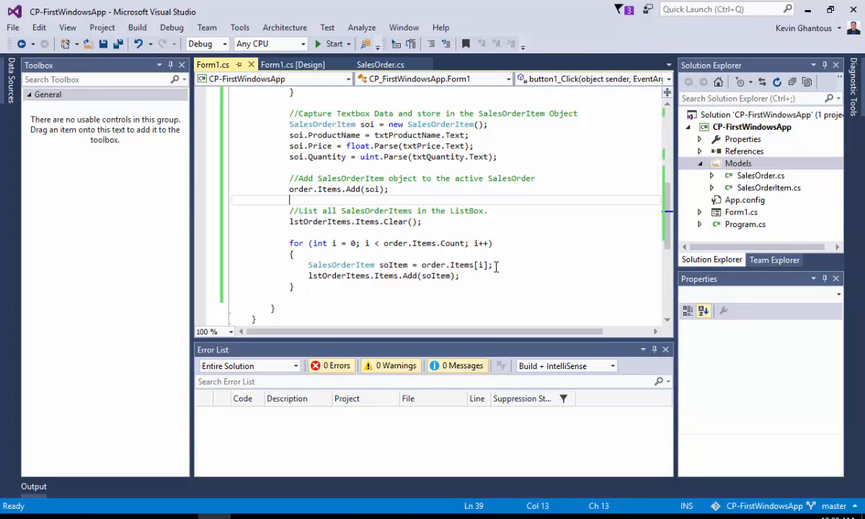
mouse_move(481, 265)
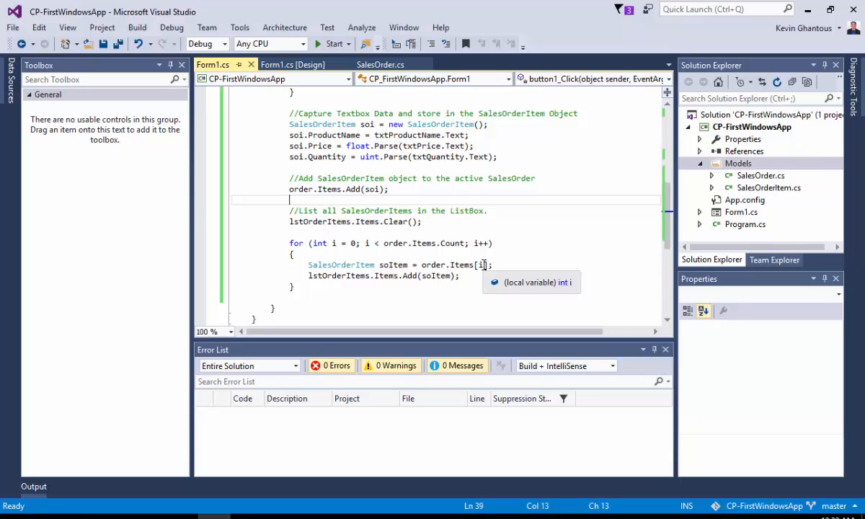
mouse_move(474, 279)
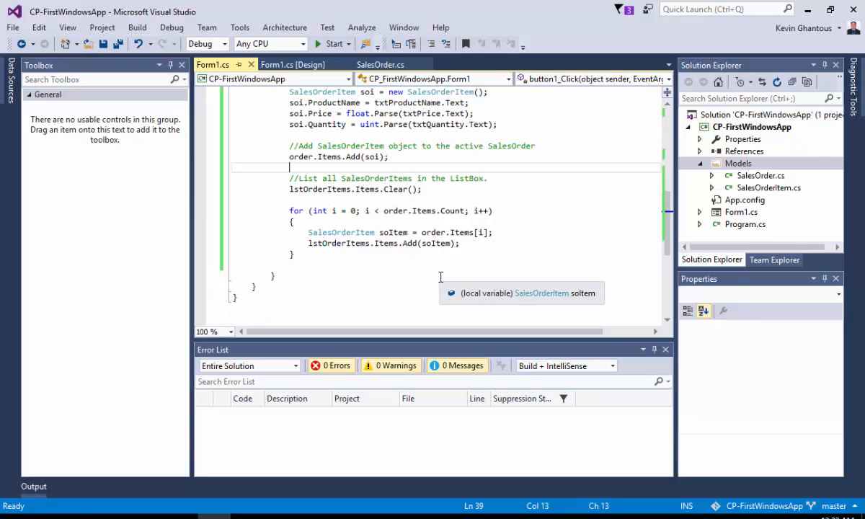
mouse_move(470, 232)
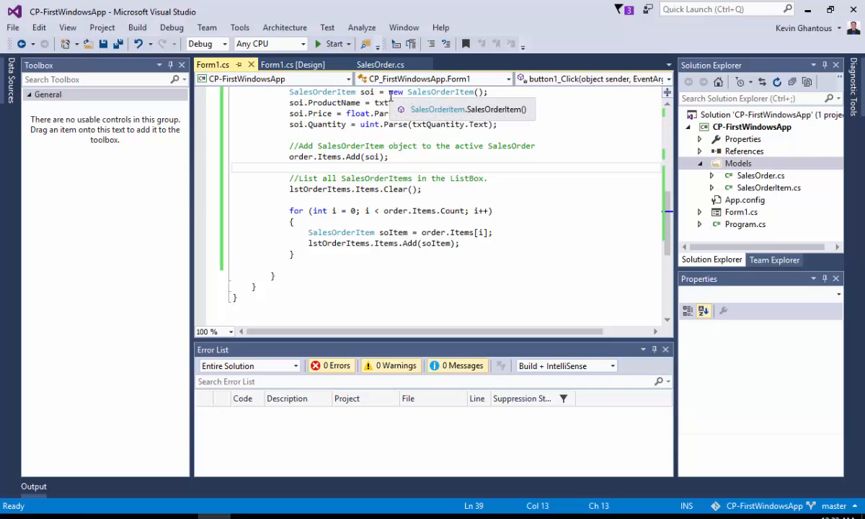
Collapse the SalesOrder constructor and start a new line after the Items property.
click(380, 64)
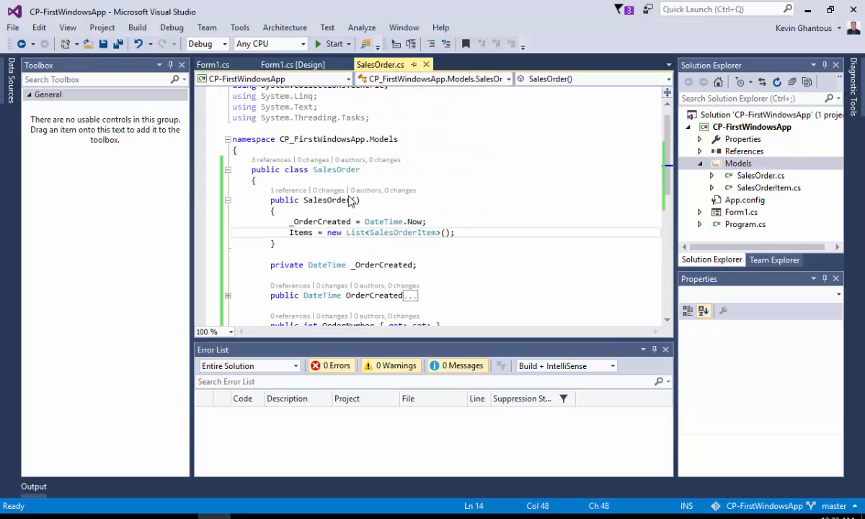
click(228, 199)
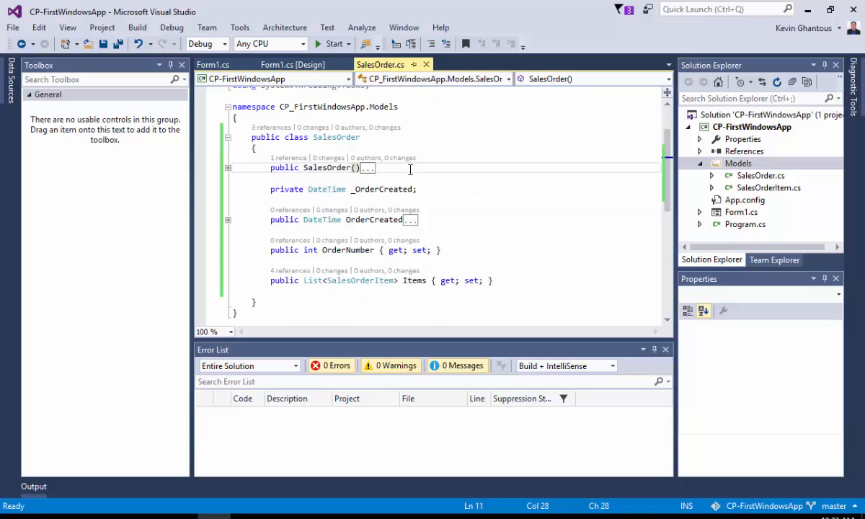
click(493, 279)
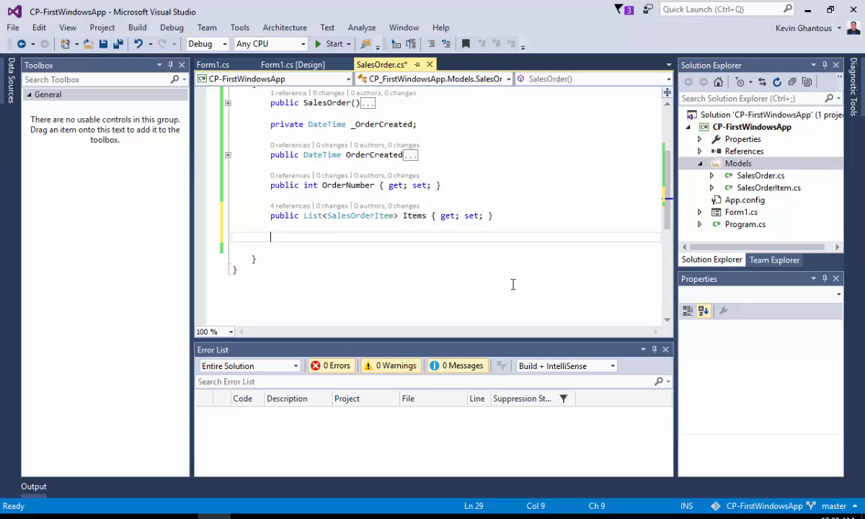
Declare public float CalculateTotal() with braces and begin a return statement inside.
text(public fu)
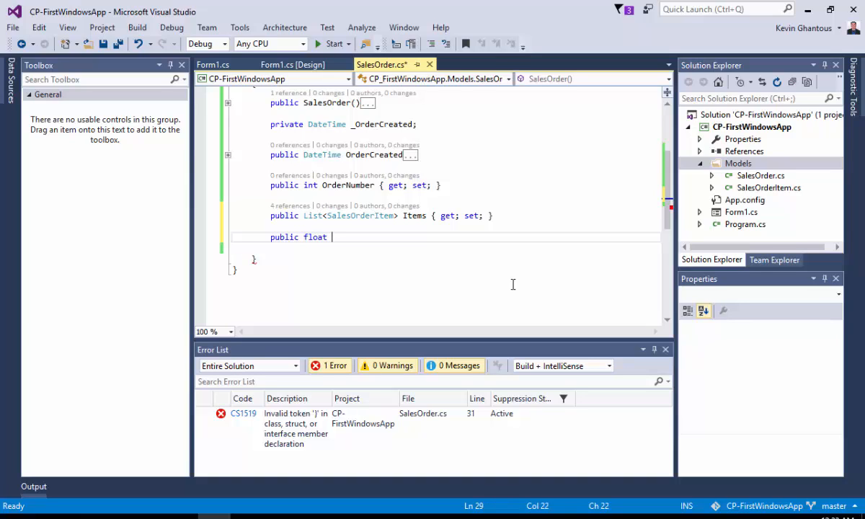
text(C)
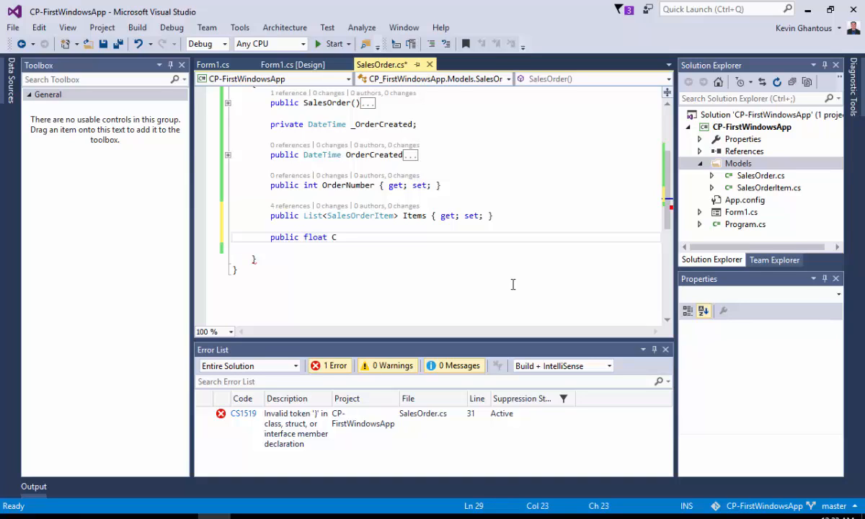
text(alculateT)
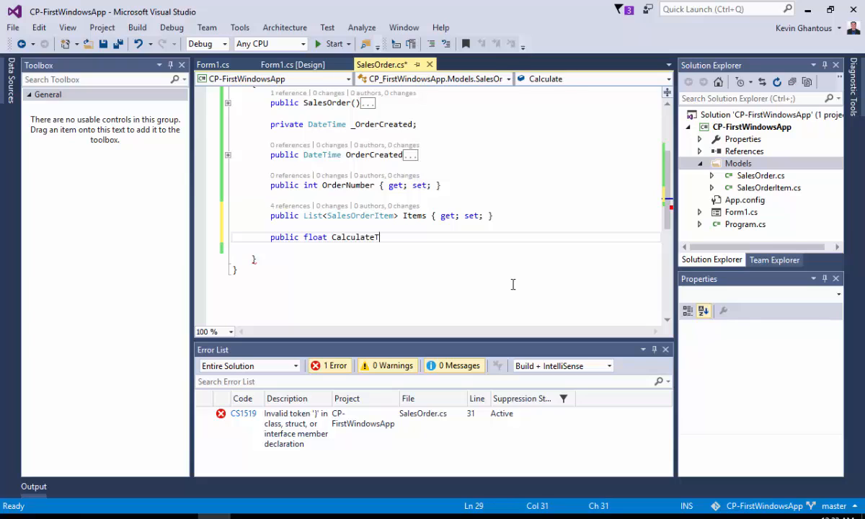
text(otal())
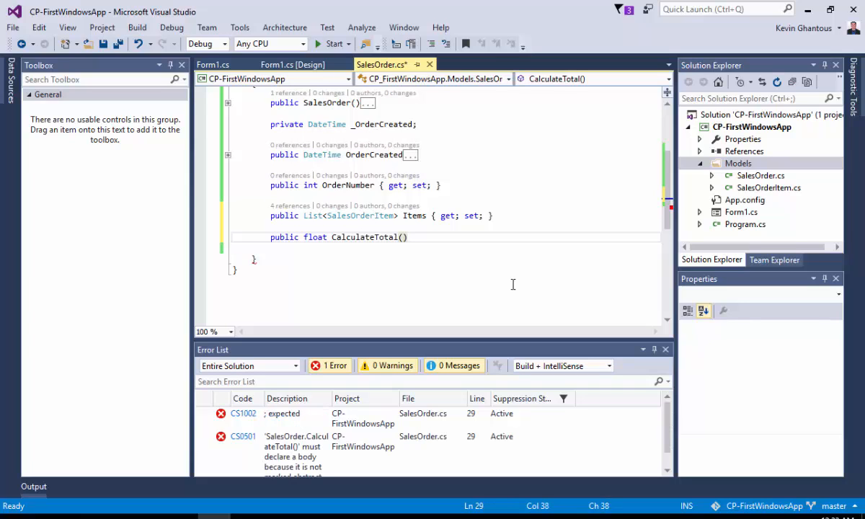
text({)
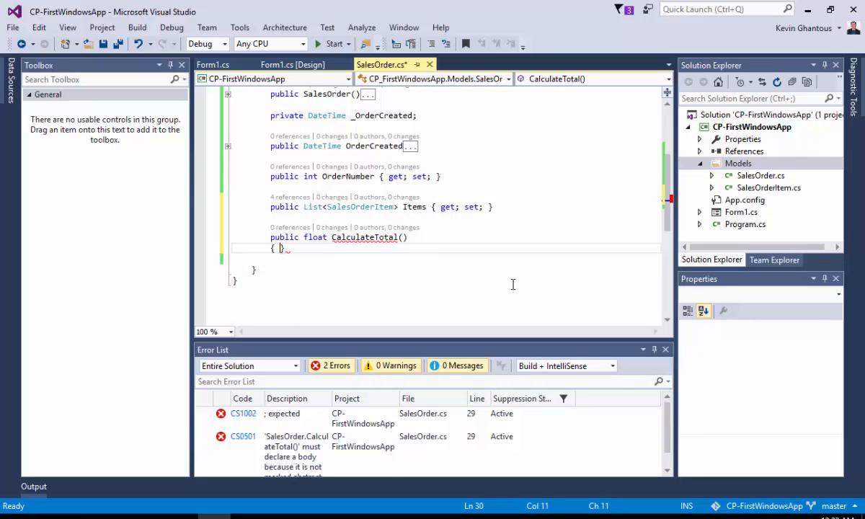
key(enter)
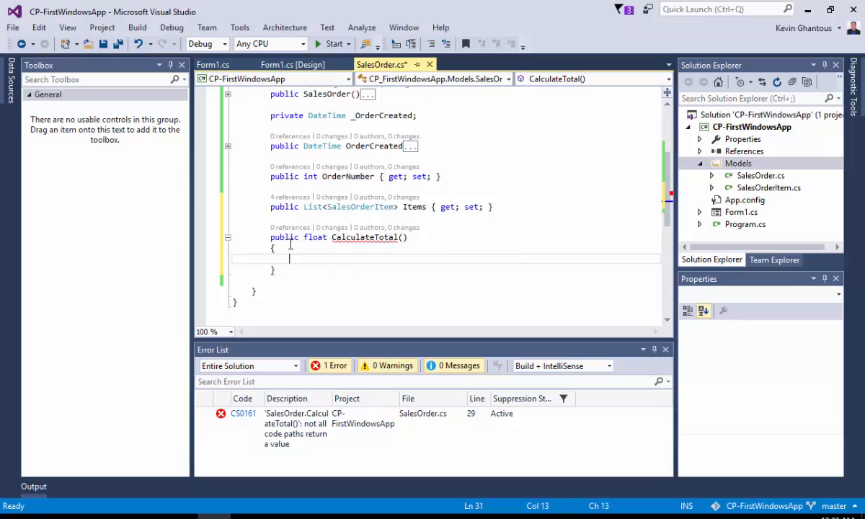
mouse_move(338, 271)
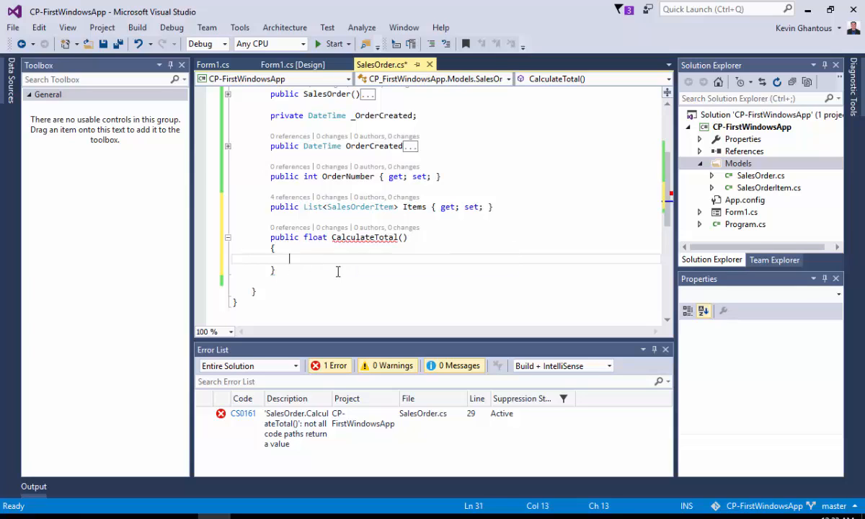
text(return)
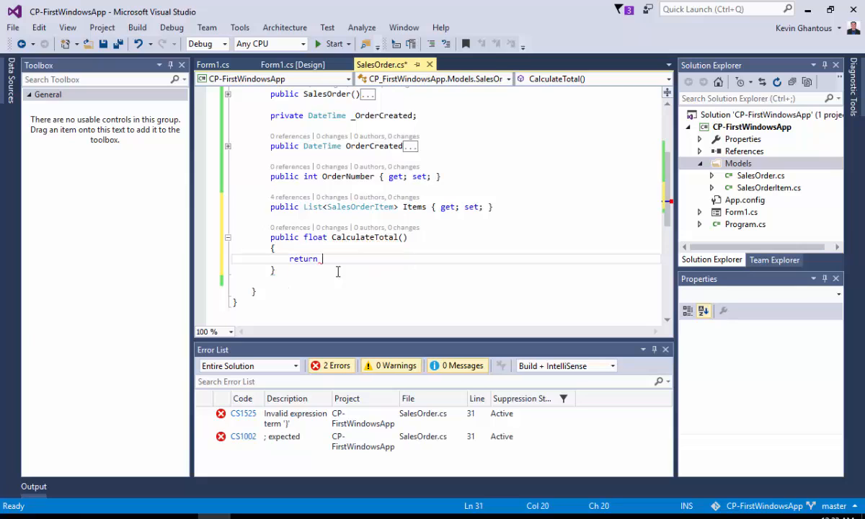
Replace return with comments: loop through items, capture Unit Price * Quantity in a total variable, return it.
double_click(303, 257)
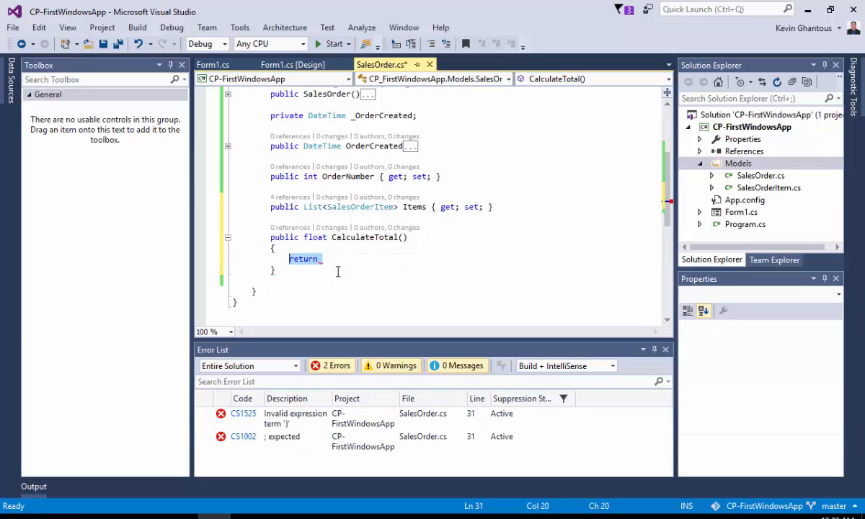
text(//)
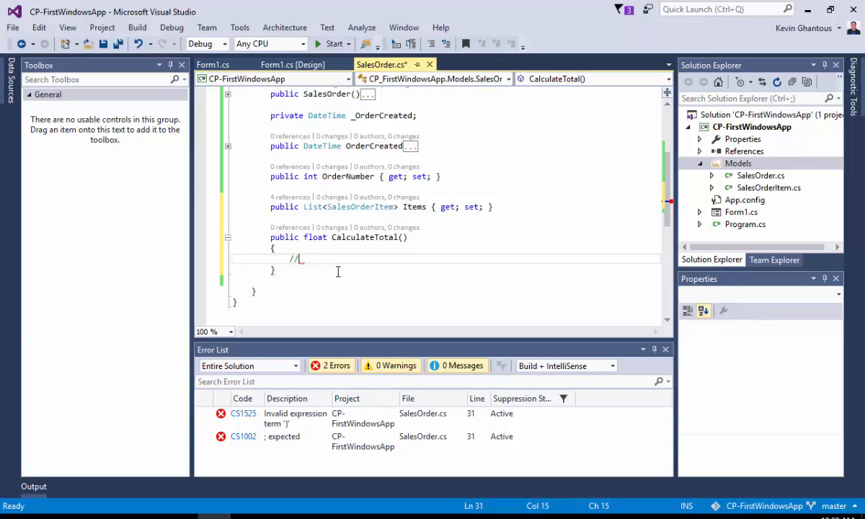
text(Loop through item)
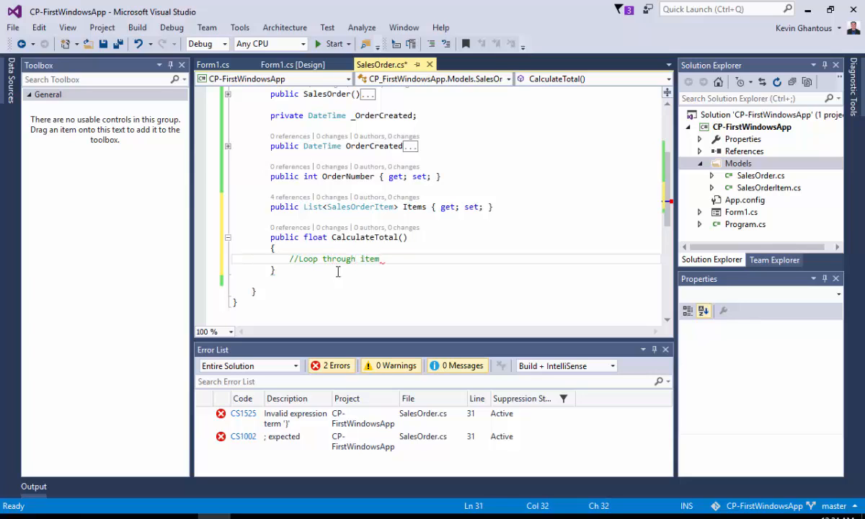
text(//Capture the)
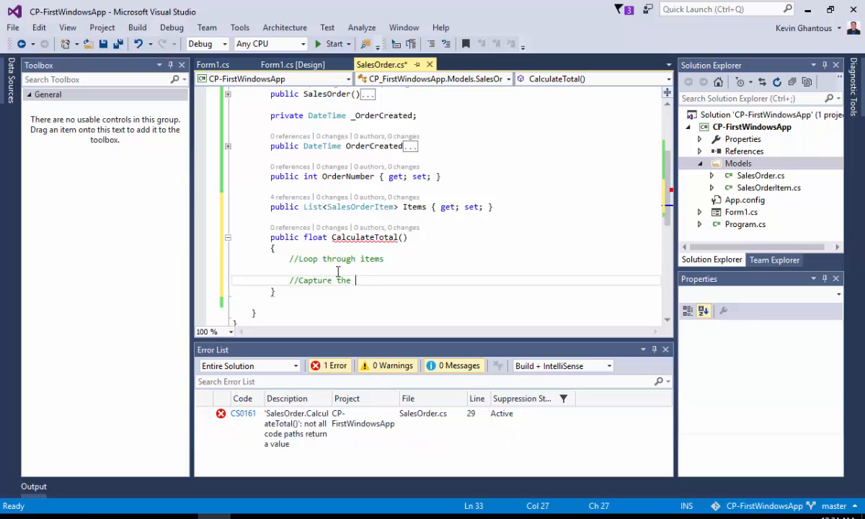
text(Unit Price)
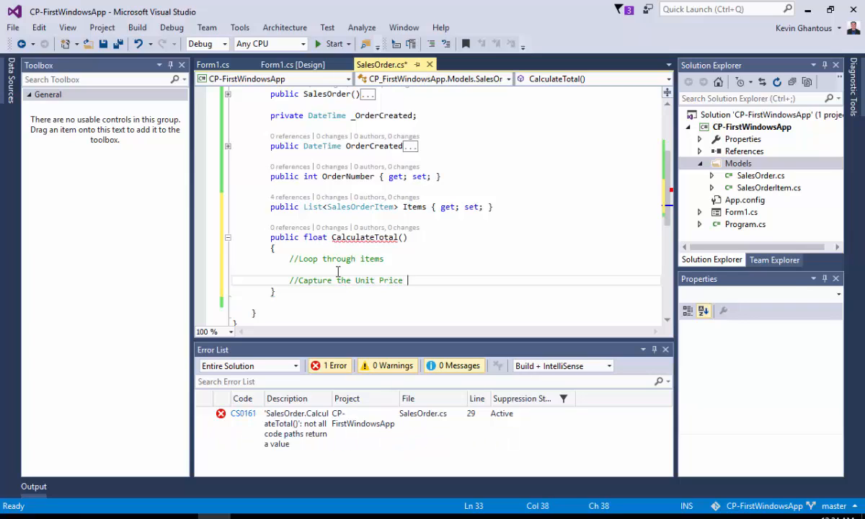
text(* Quantity and add i)
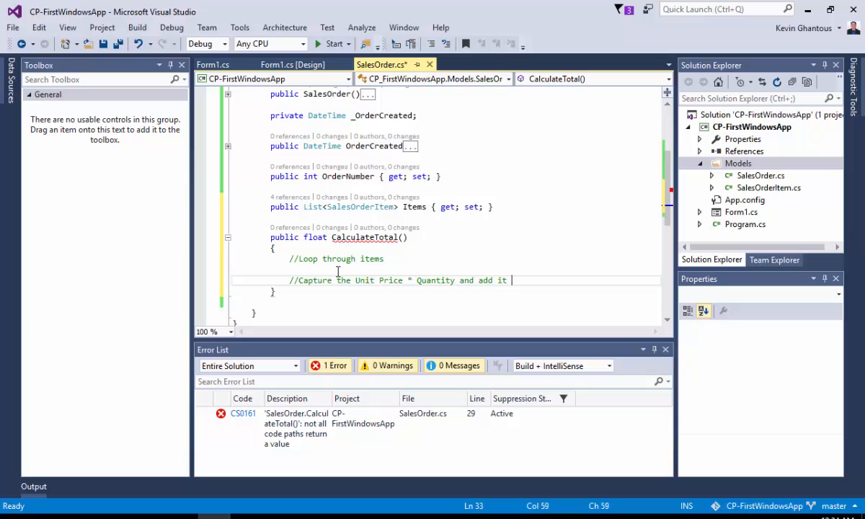
text(total va)
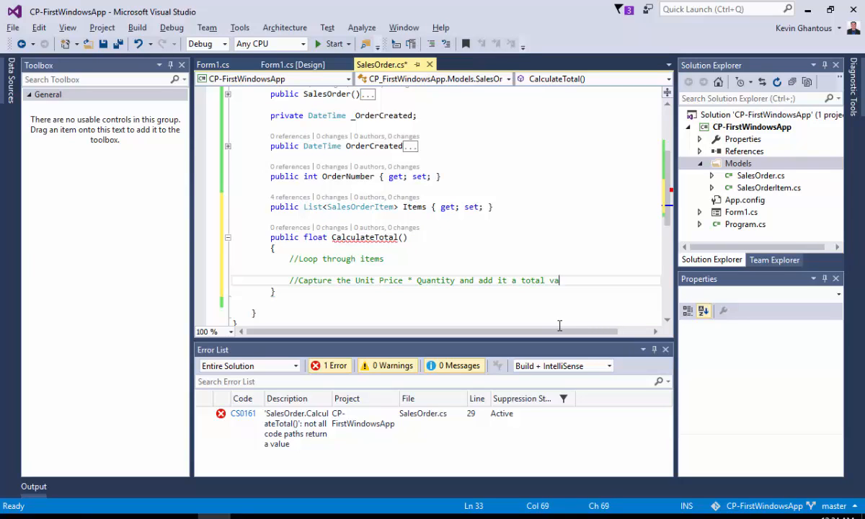
text(riable)
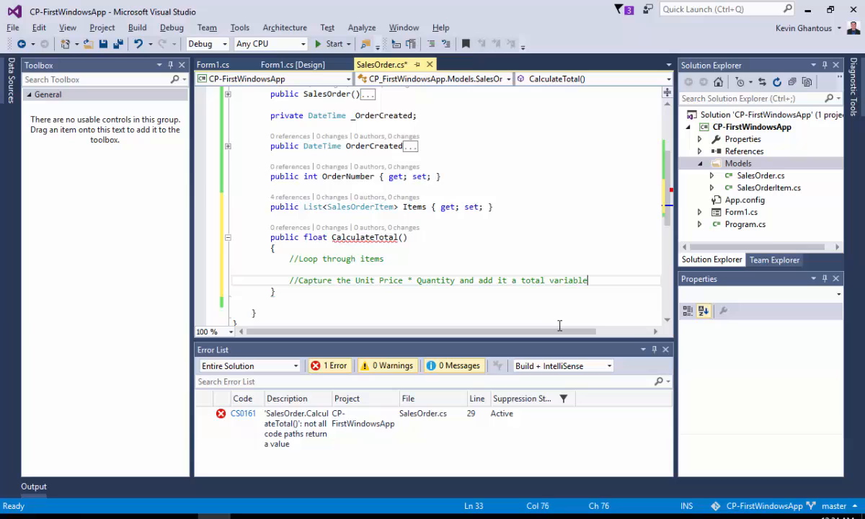
text(//return the total)
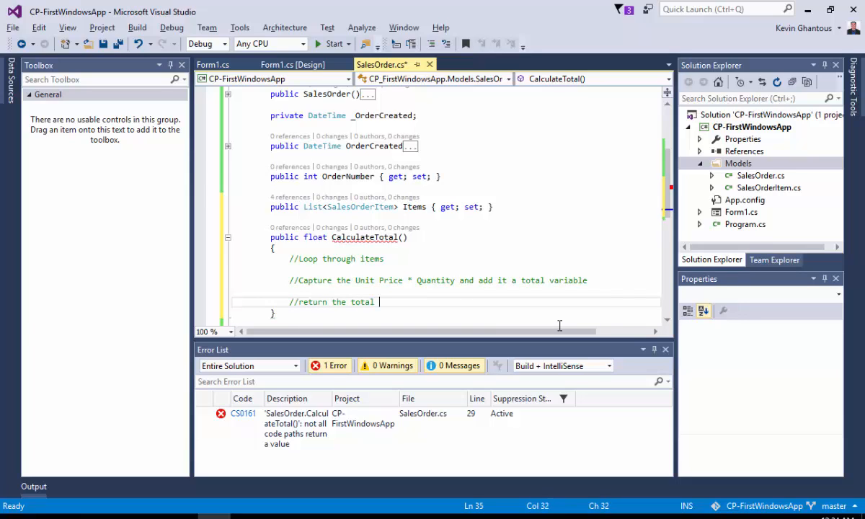
text(variable")
text(float total = 0;)
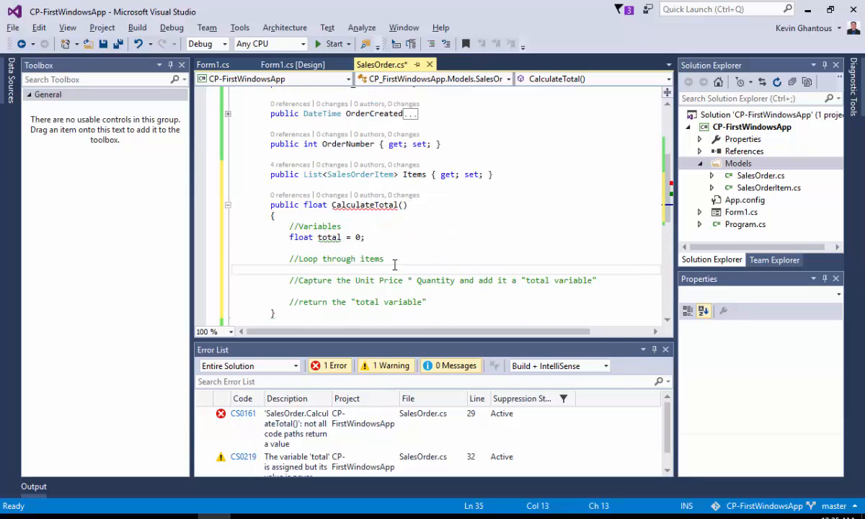
Write for (int i = 0; i < Items.Count; i++) under the loop comment.
text(for)
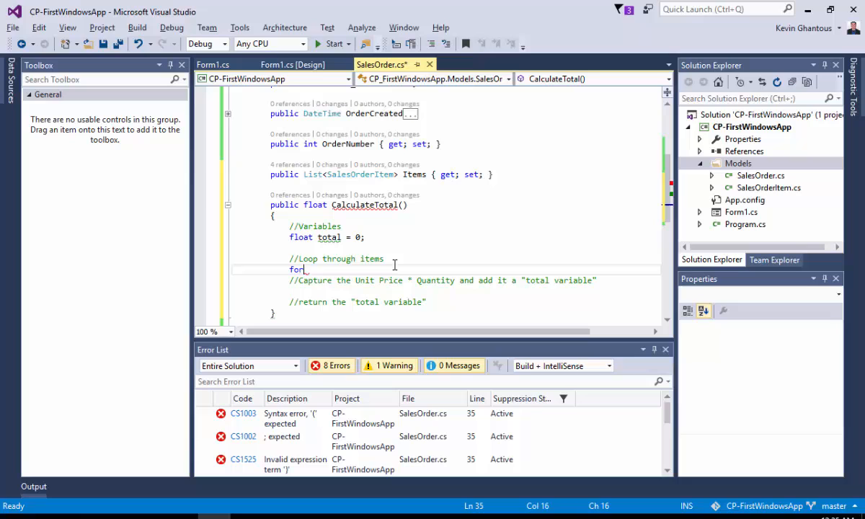
text((int i =)
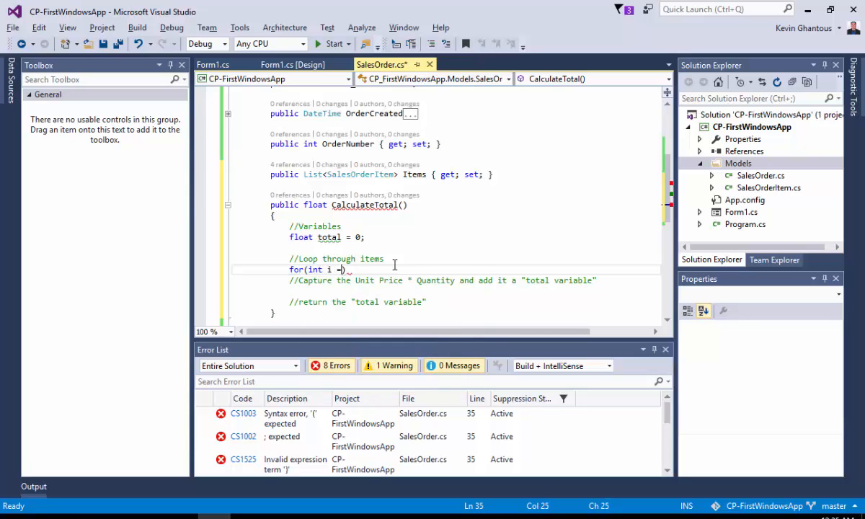
text(0; i<)
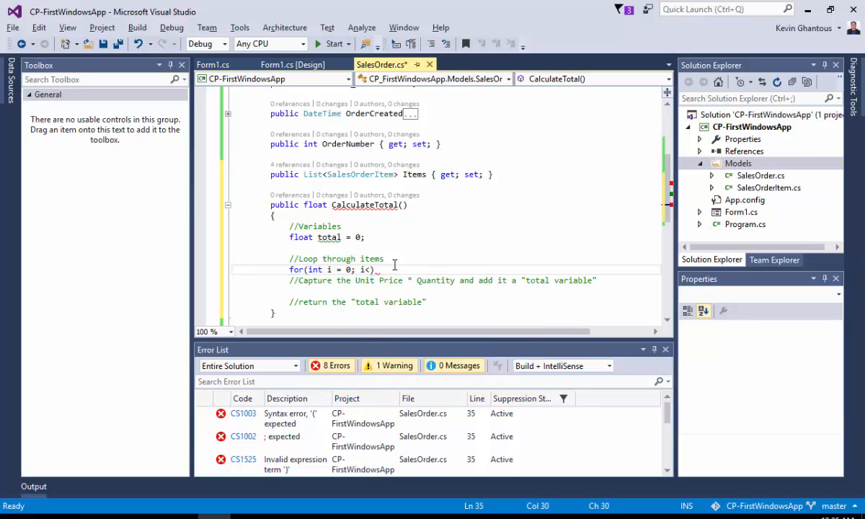
text(Items.Count;;i)
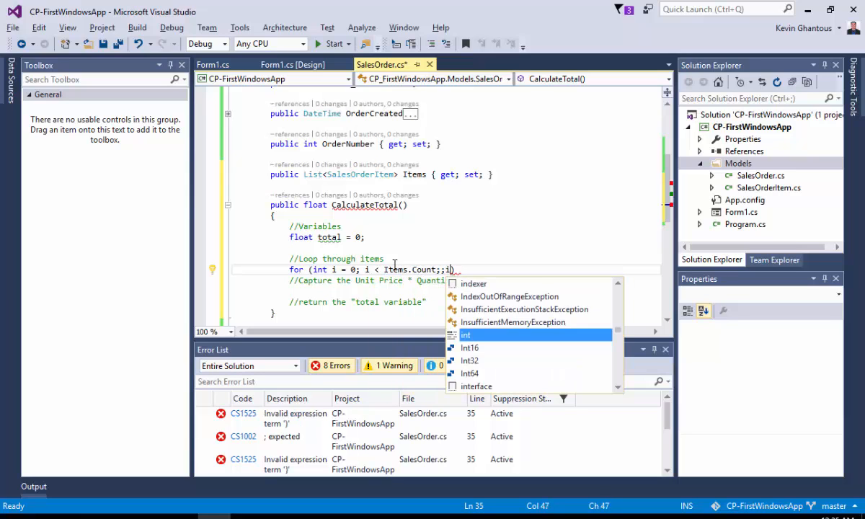
text(++))
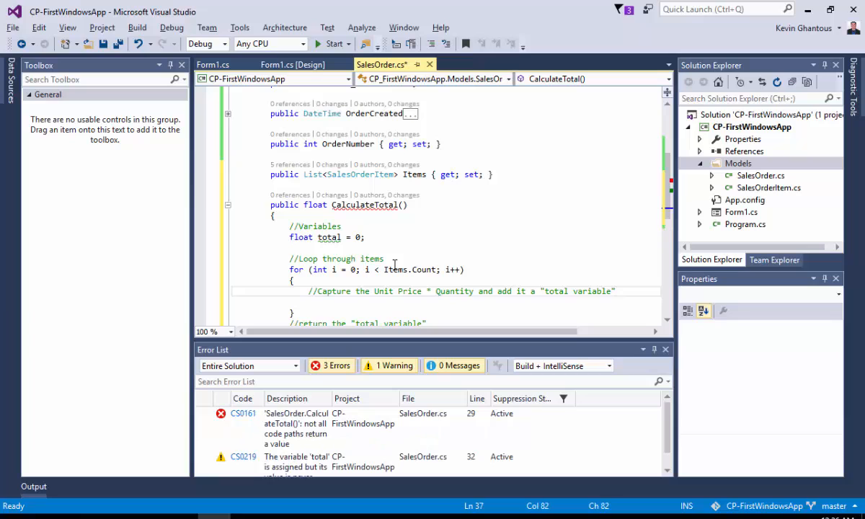
Inside the loop, write total += Items[i].Quantity * Items[i].Price;.
text(total)
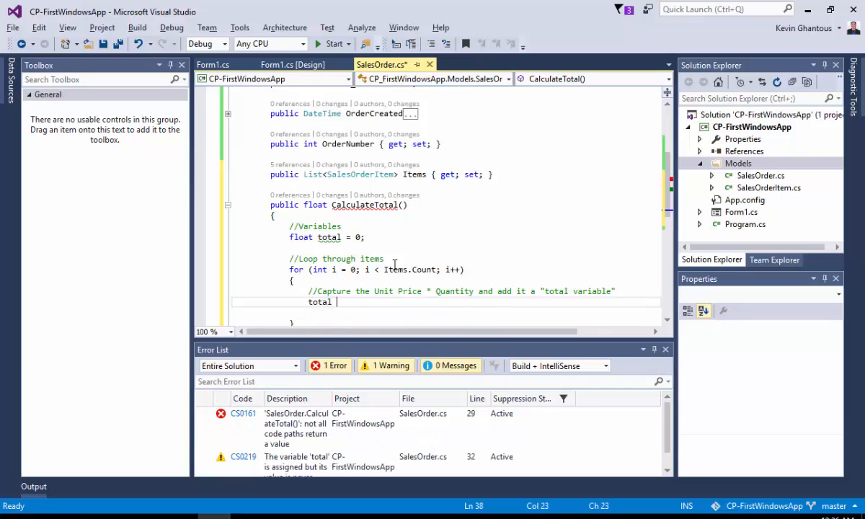
text(+=)
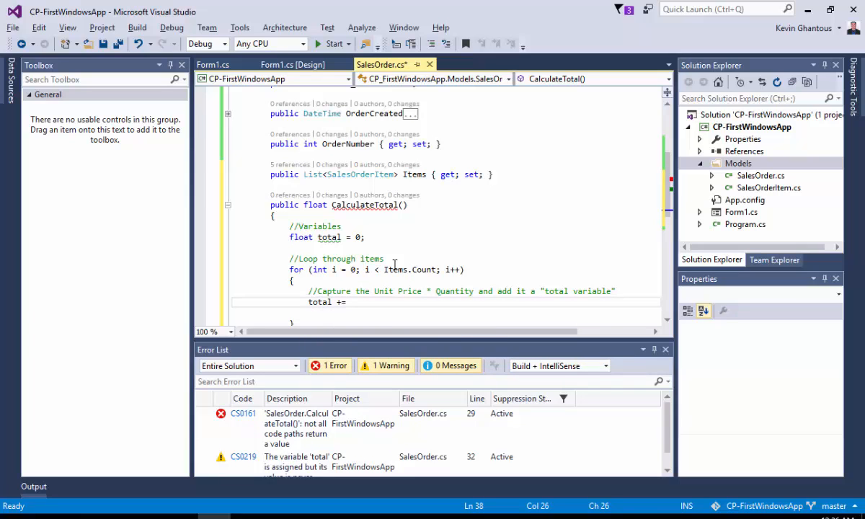
text(=)
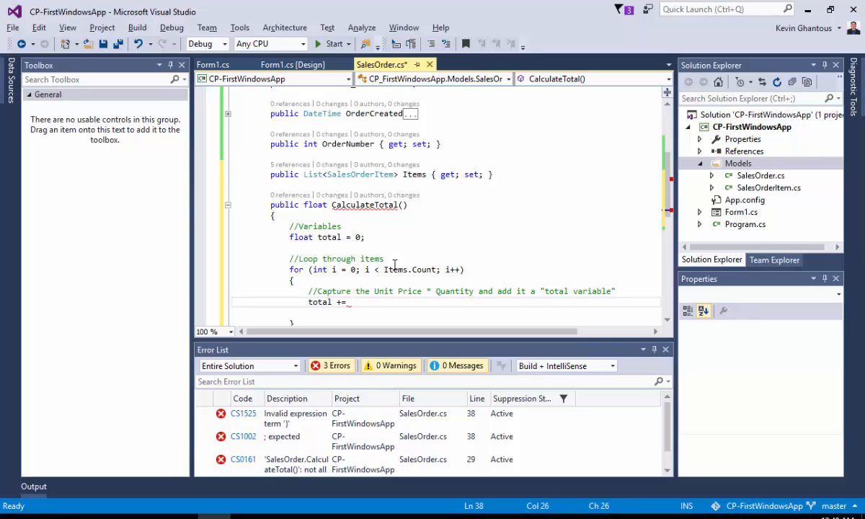
text(Item)
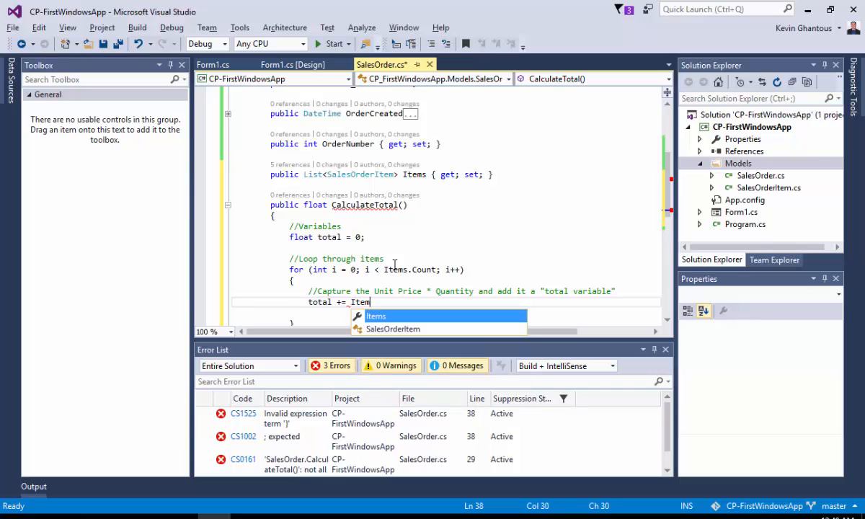
text([i])
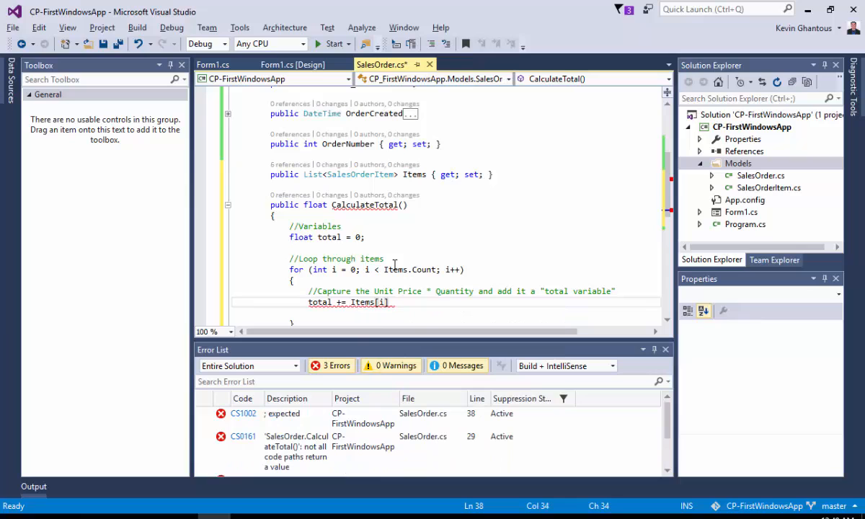
text(.Quantity *)
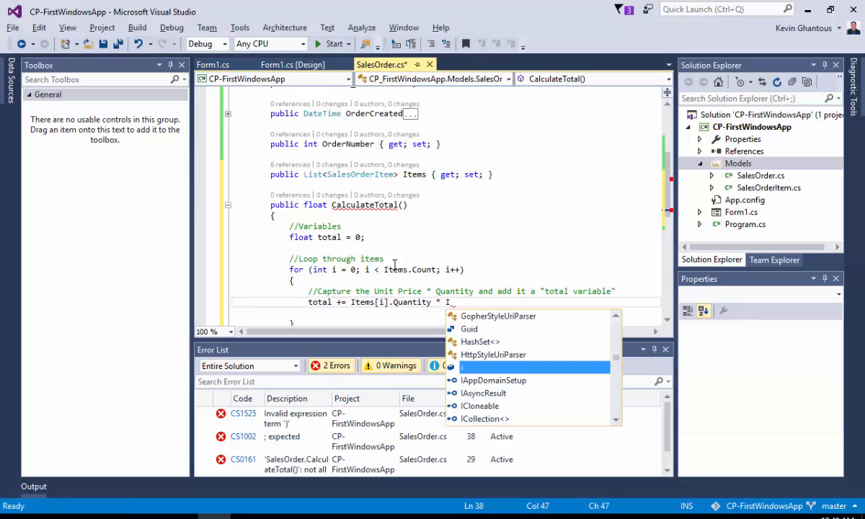
text(Items[i])
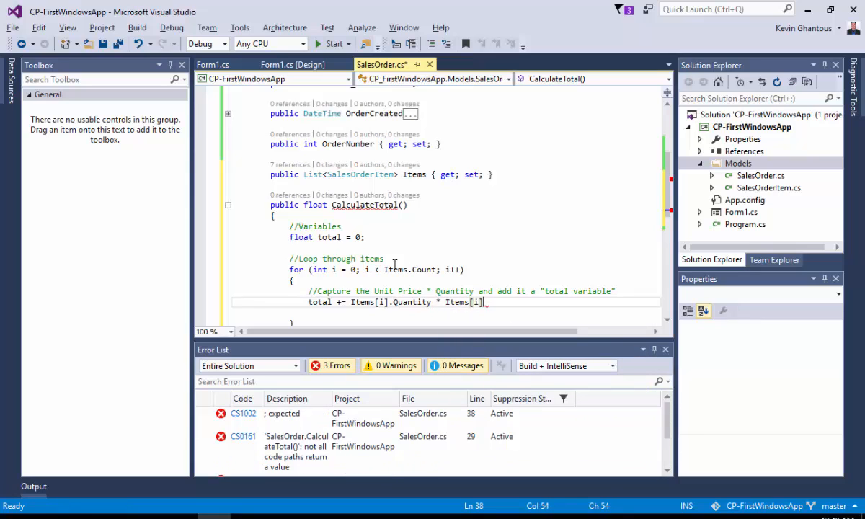
text(.Price;)
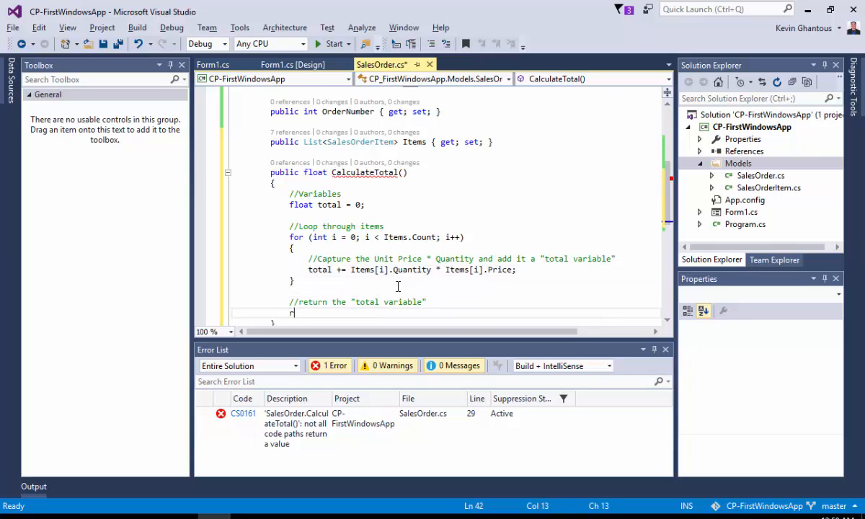
Finish CalculateTotal with return total; and save SalesOrder.cs.
text(eturn total;)
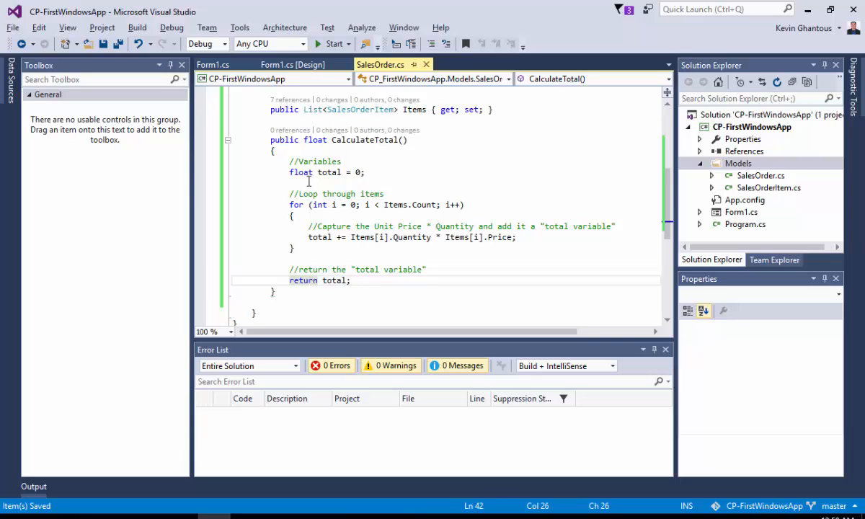
double_click(365, 140)
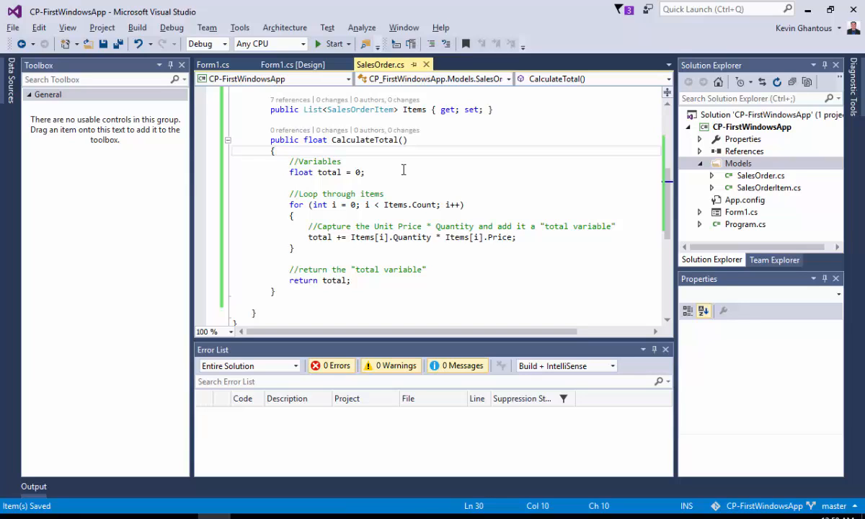
mouse_move(389, 140)
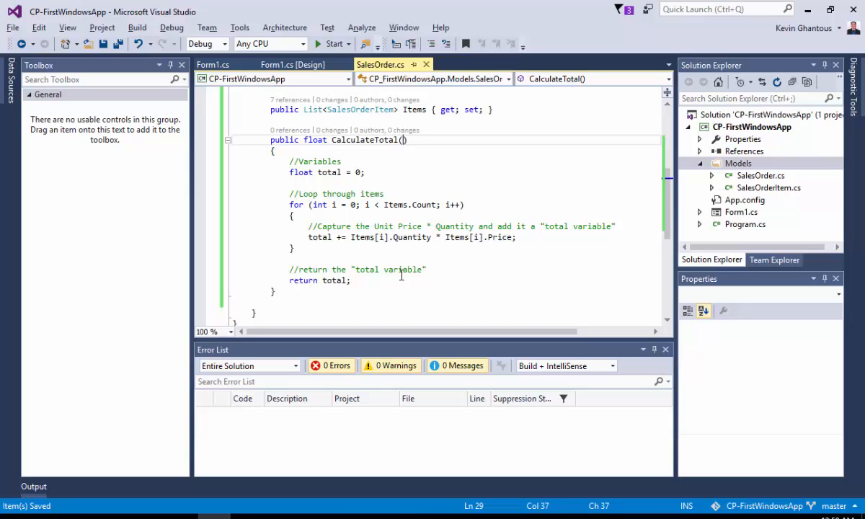
mouse_move(394, 216)
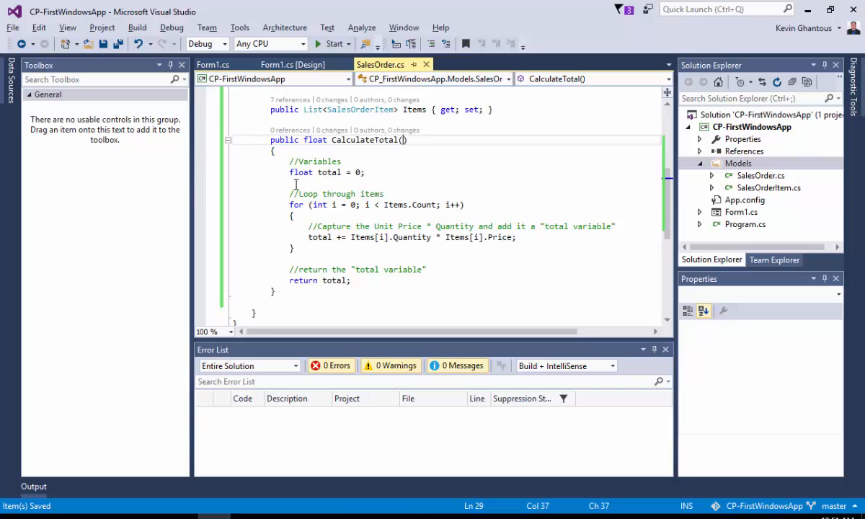
mouse_move(329, 172)
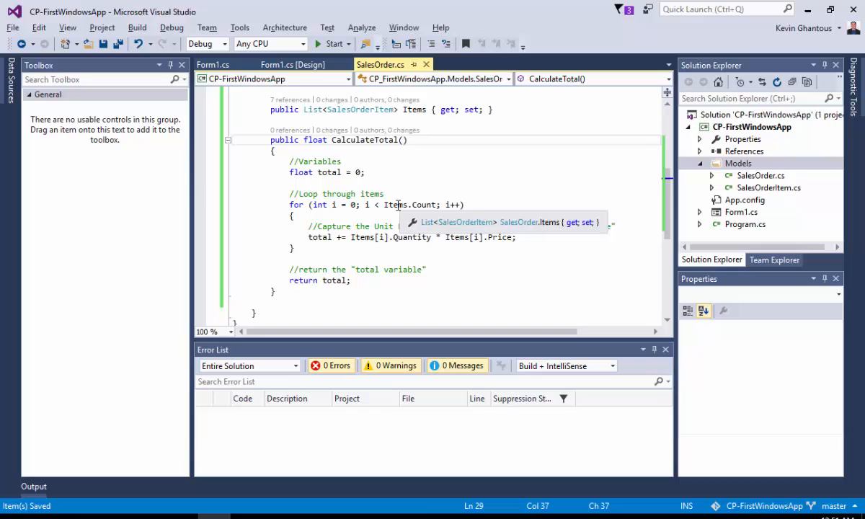
mouse_move(330, 222)
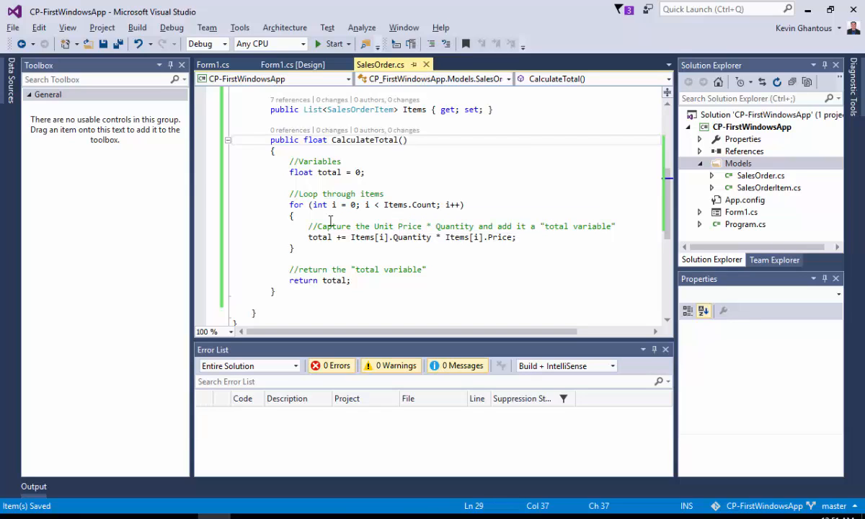
mouse_move(361, 236)
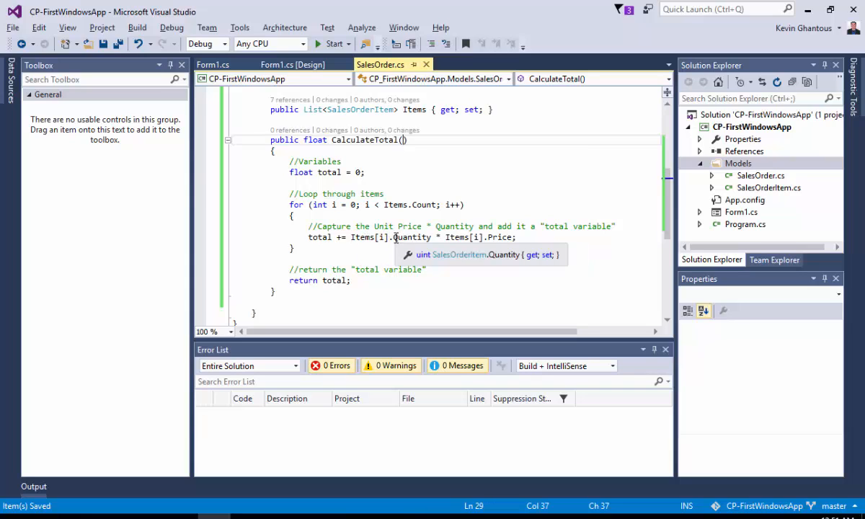
mouse_move(382, 236)
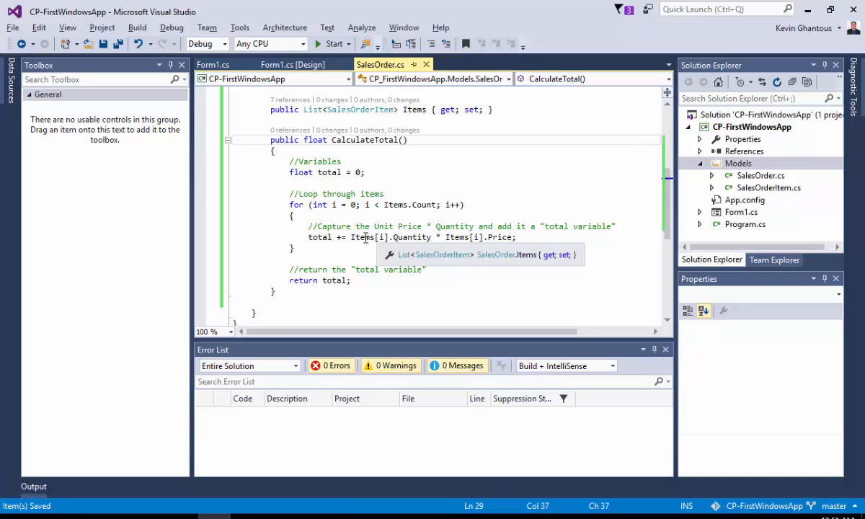
mouse_move(449, 236)
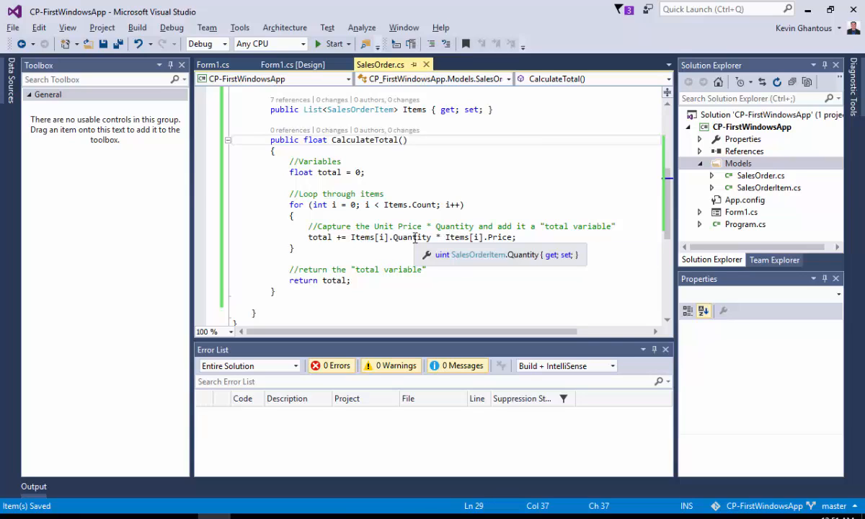
mouse_move(436, 261)
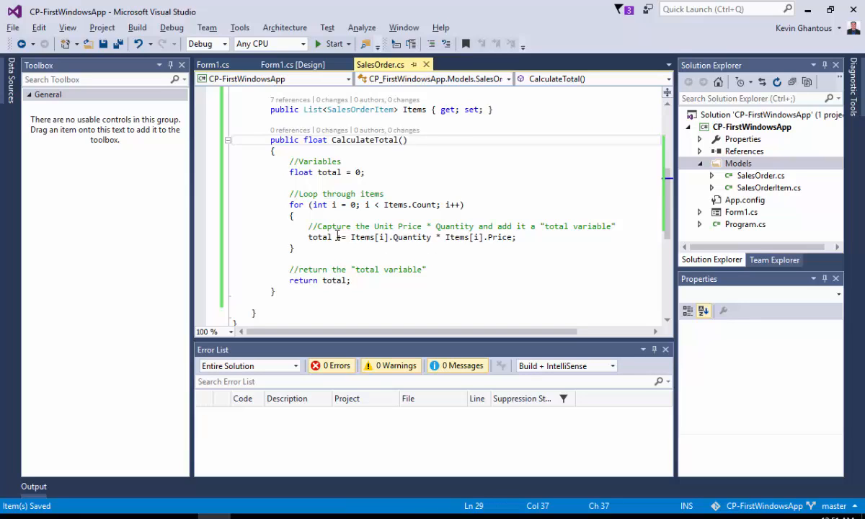
mouse_move(323, 236)
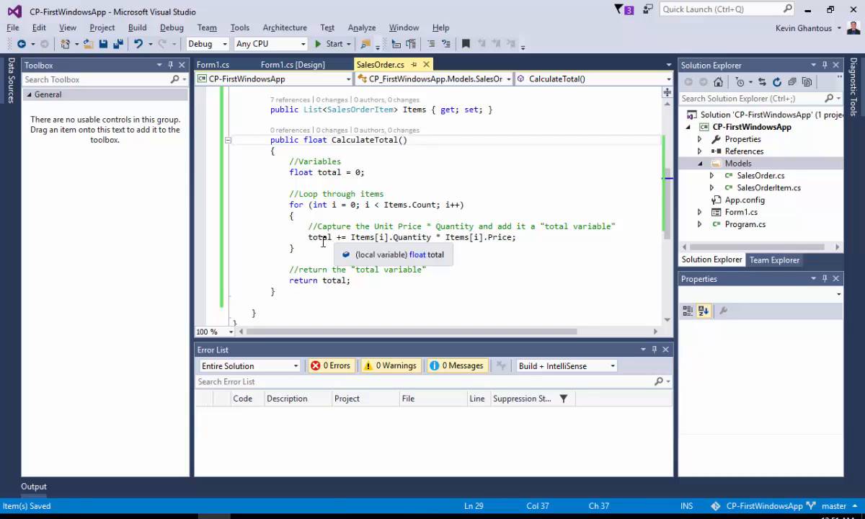
mouse_move(343, 245)
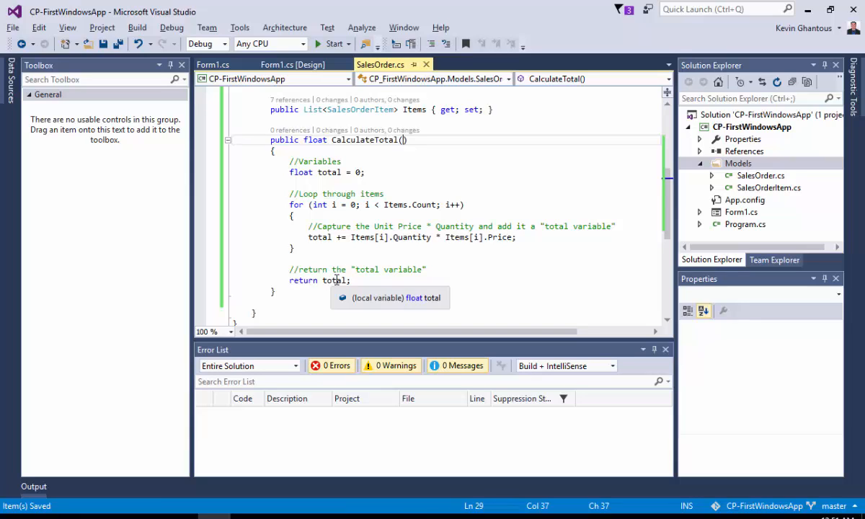
mouse_move(372, 147)
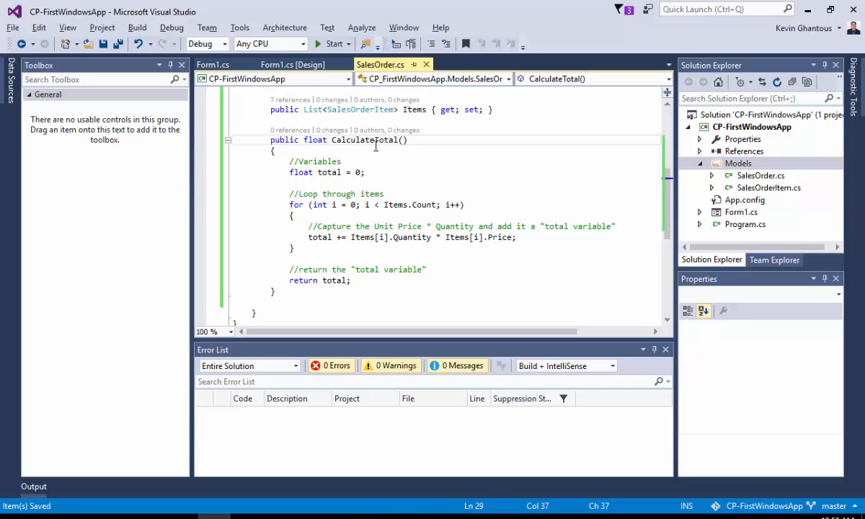
double_click(363, 139)
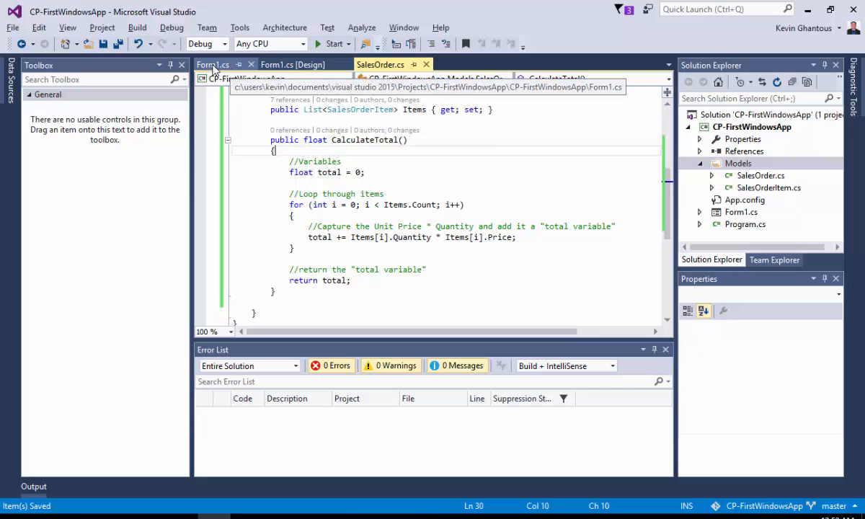
In Form1's Add to Order handler, set lblTotal.Text = string.Format("{0:c}", order.CalculateTotal());.
click(213, 64)
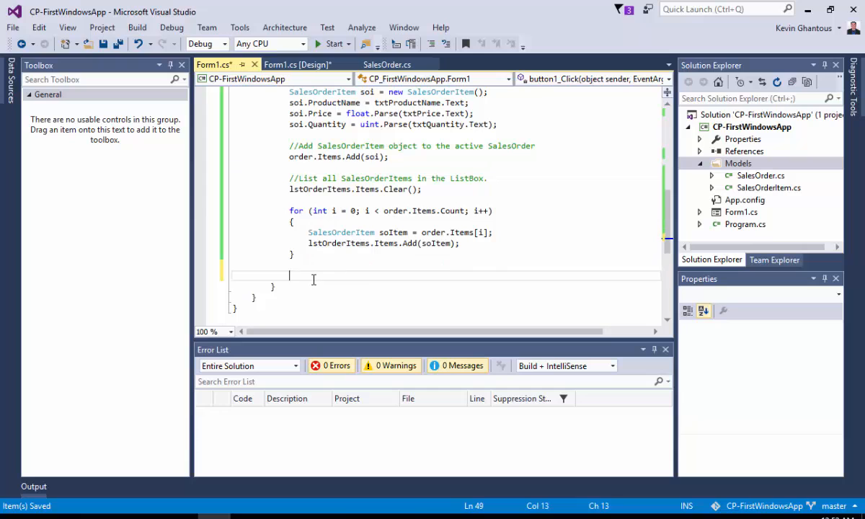
text(lblTotal)
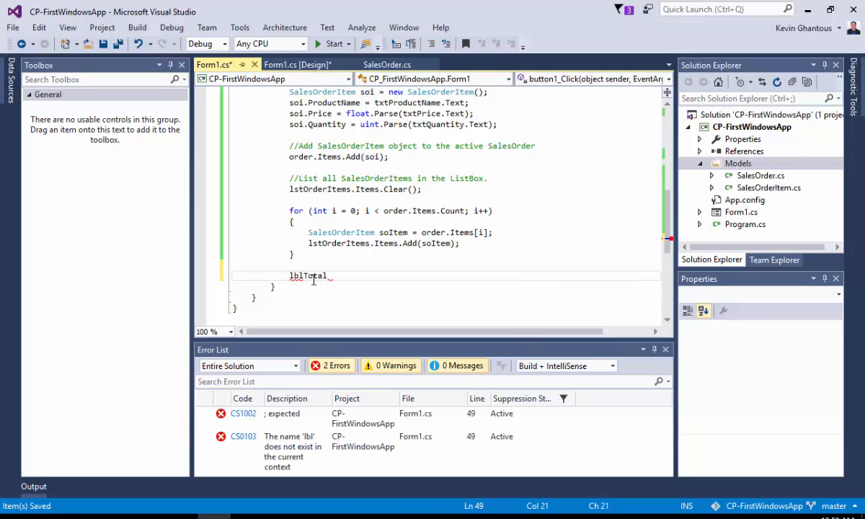
text(.Text)
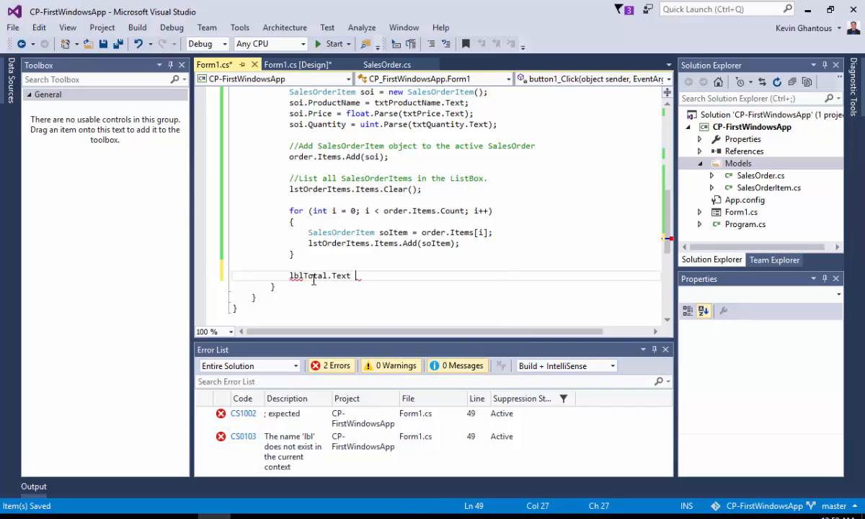
text(= strin)
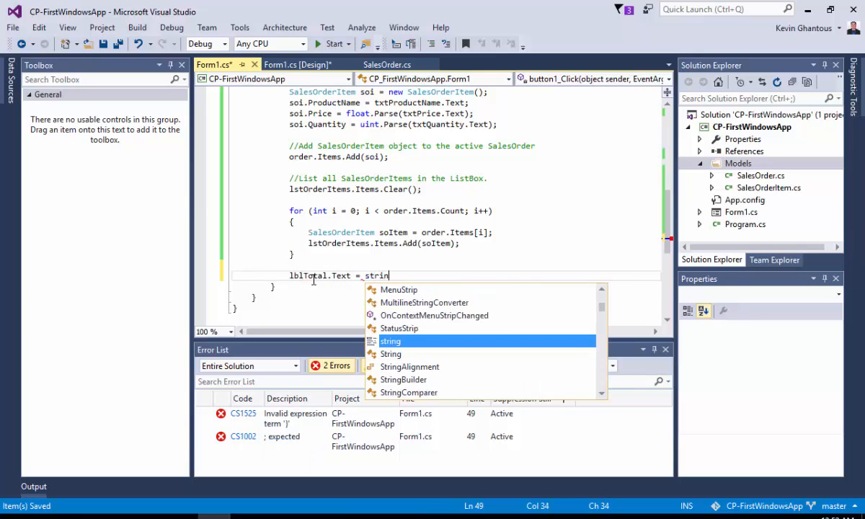
text(g.Format()
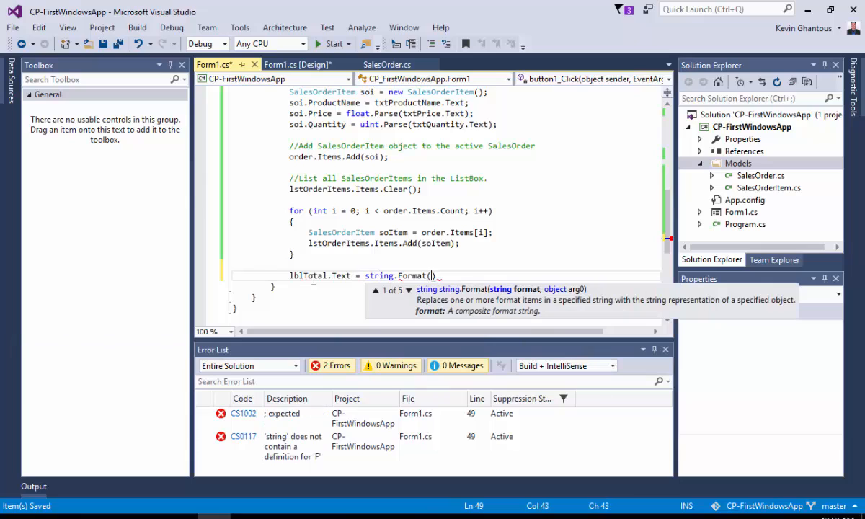
text("{0}")
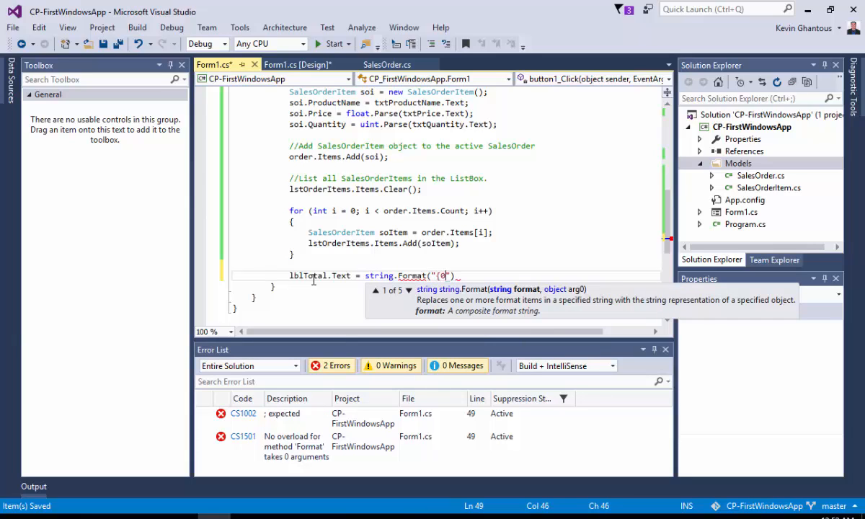
text(:c})
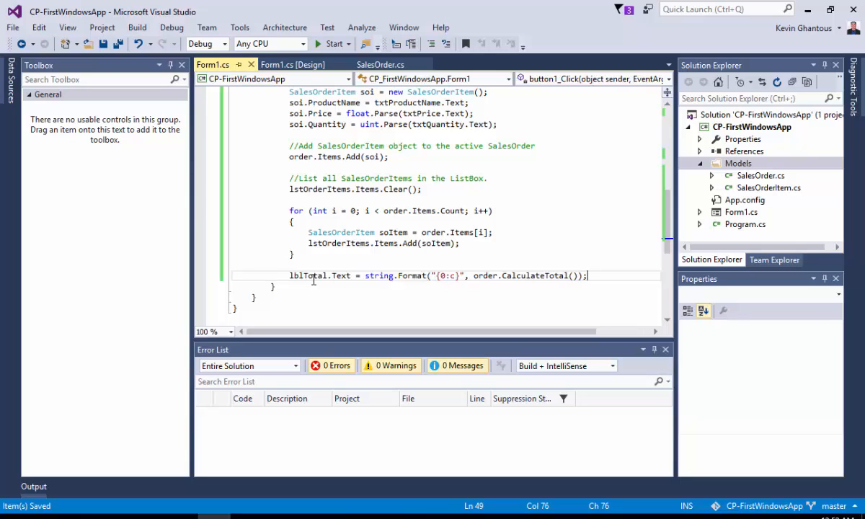
mouse_move(484, 275)
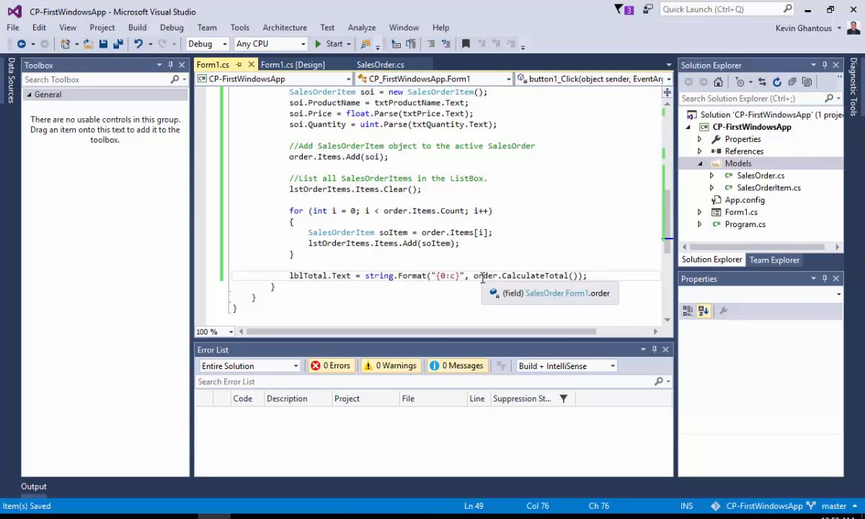
mouse_move(534, 275)
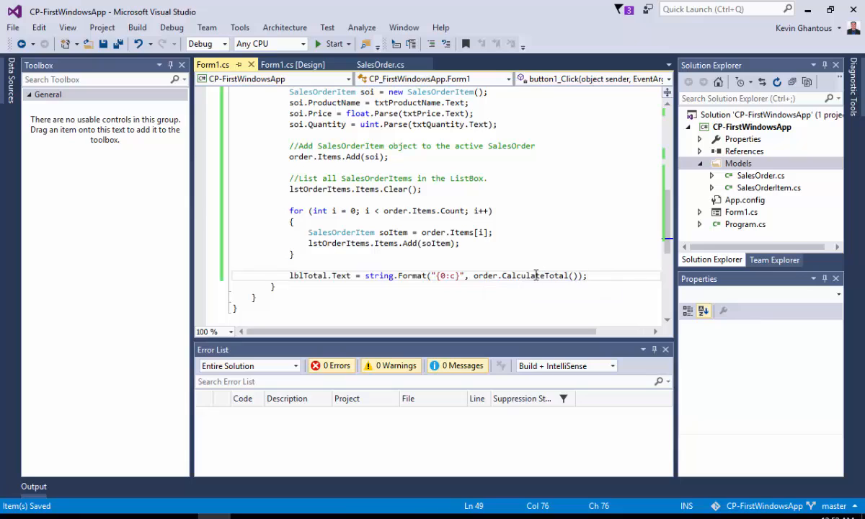
mouse_move(530, 276)
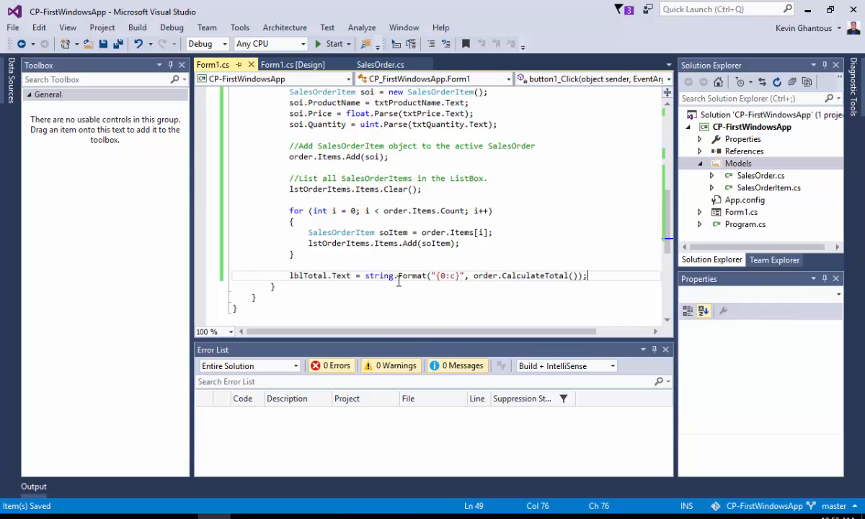
mouse_move(314, 275)
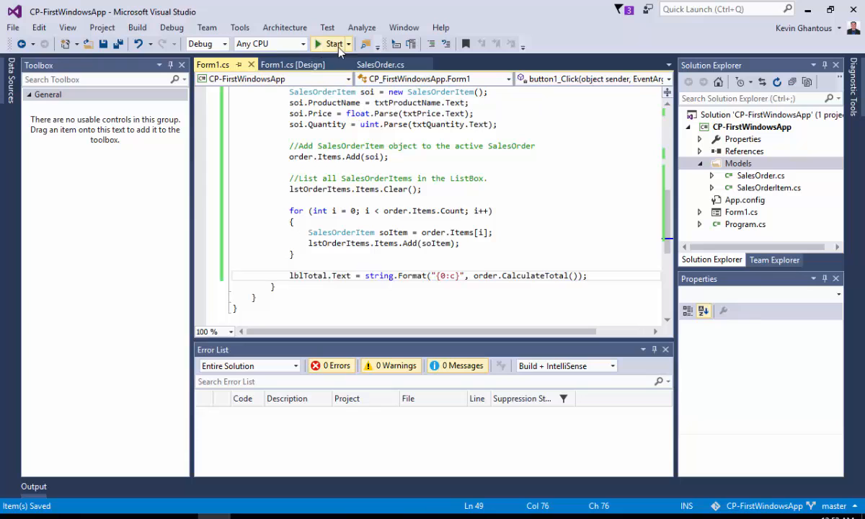
Run Quicky POS and add 1 Pack of Gum at 0.50, showing a $0.50 total.
click(332, 43)
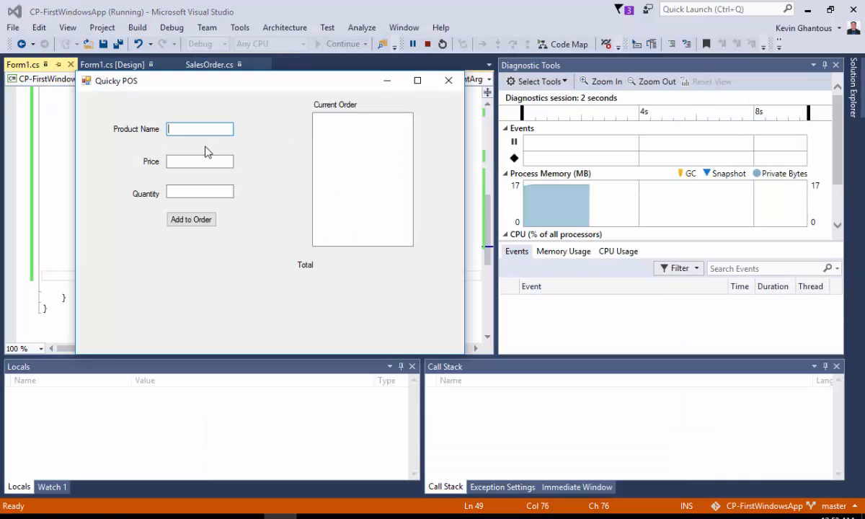
text(Pack of Gum)
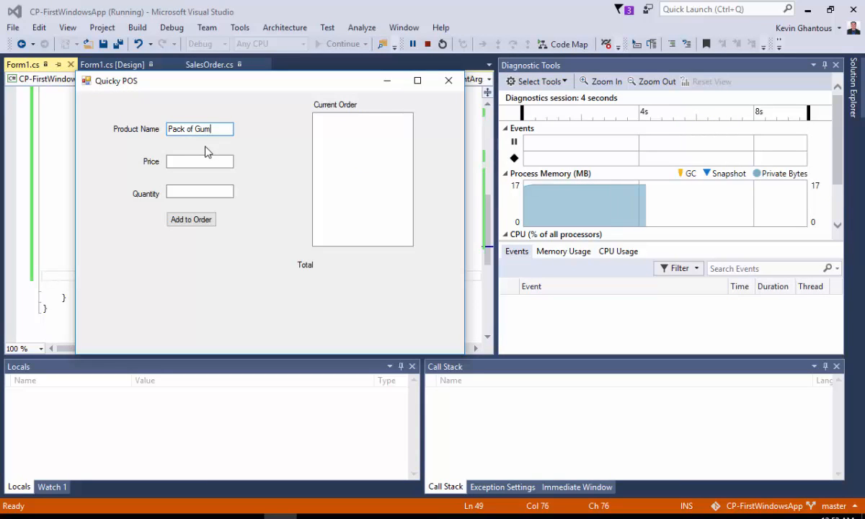
text(0.50)
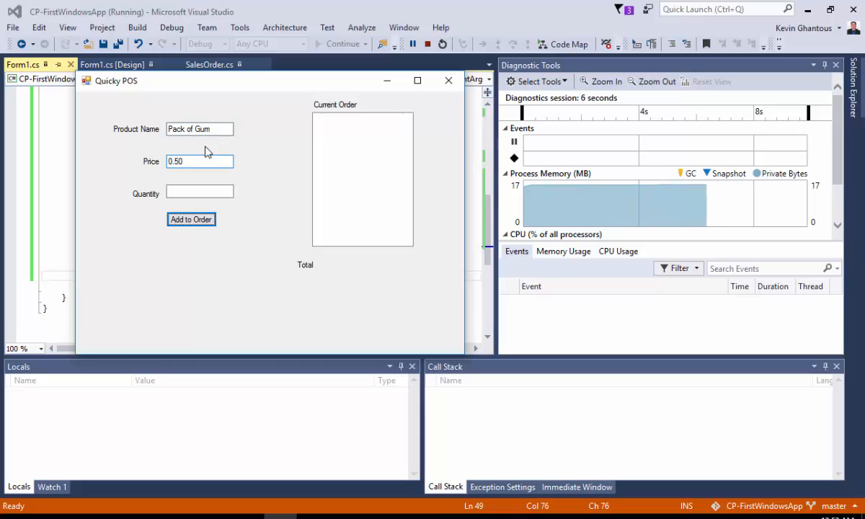
text(1)
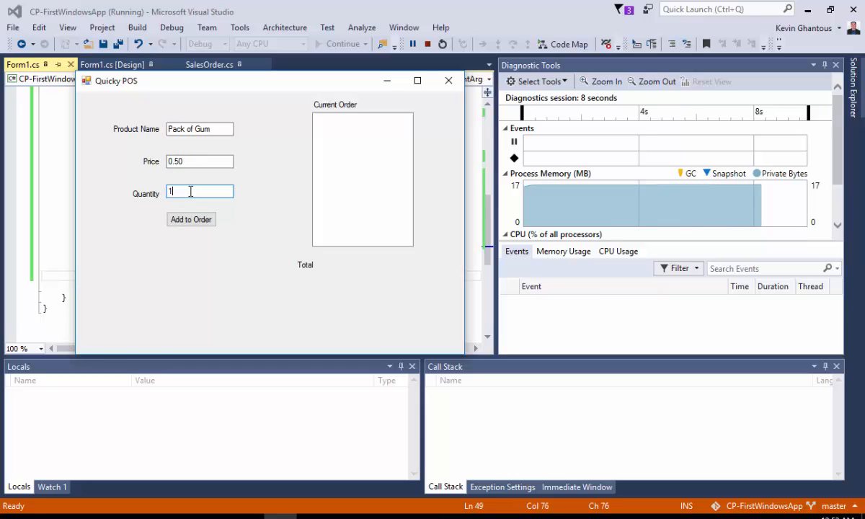
click(190, 219)
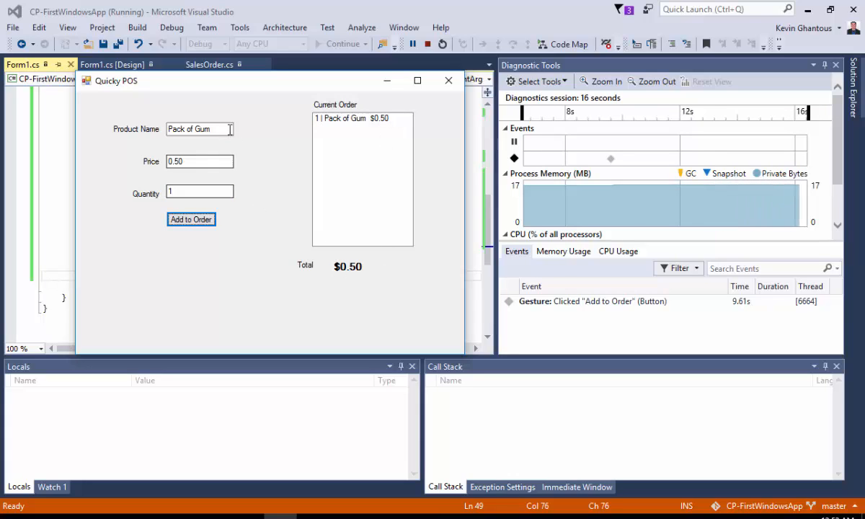
Add 40 Toilet Paper at 4.00 to the order, raising the total to $160.50.
triple_click(199, 129)
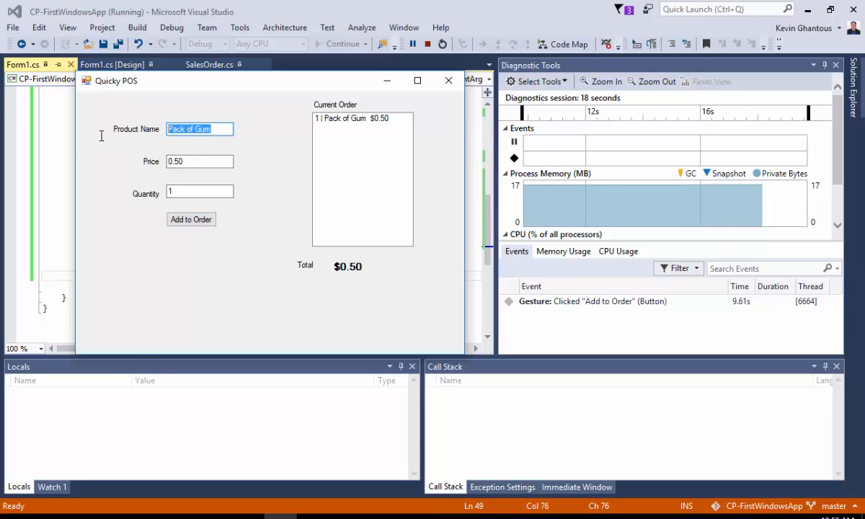
text(Toilet Paper)
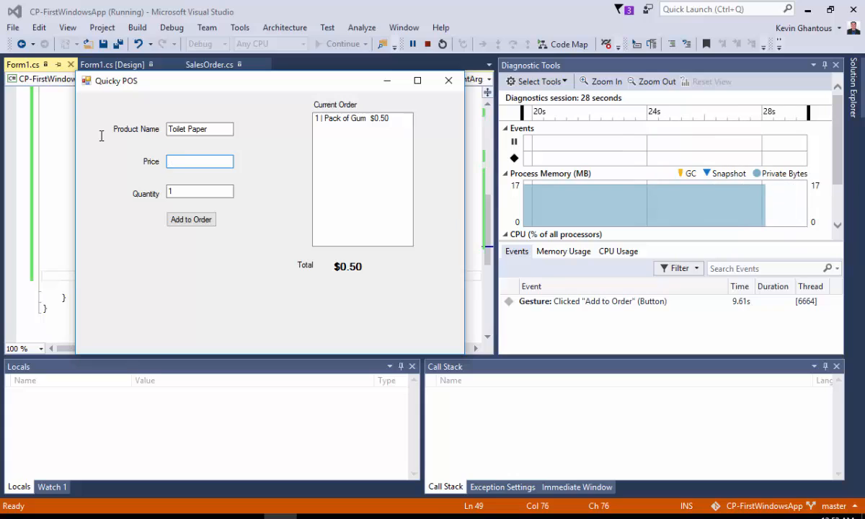
text(4.00)
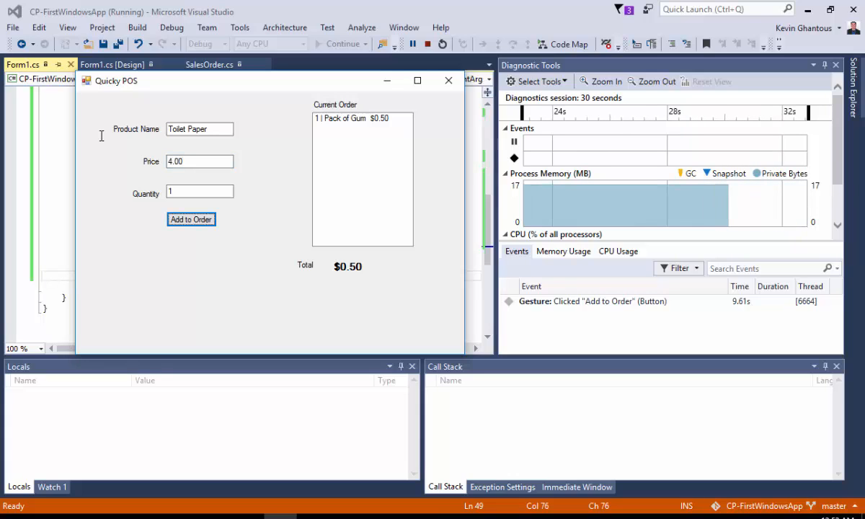
click(199, 191)
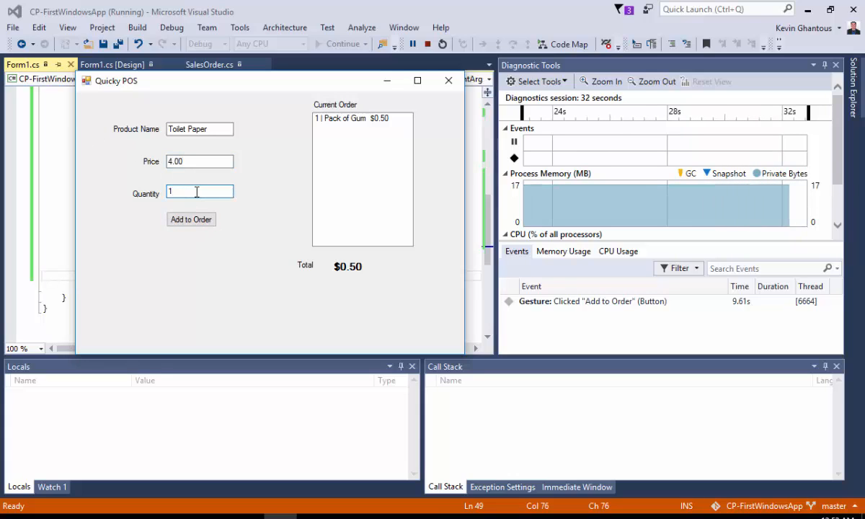
text(40)
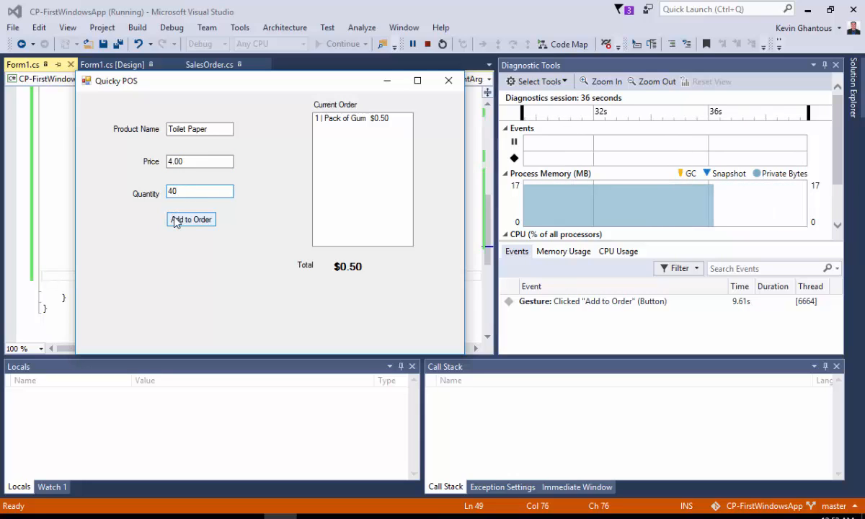
click(190, 219)
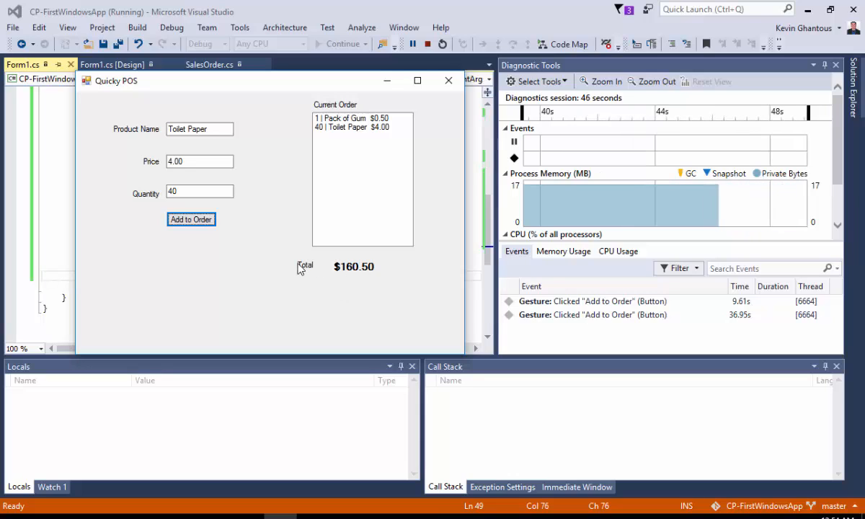
mouse_move(322, 219)
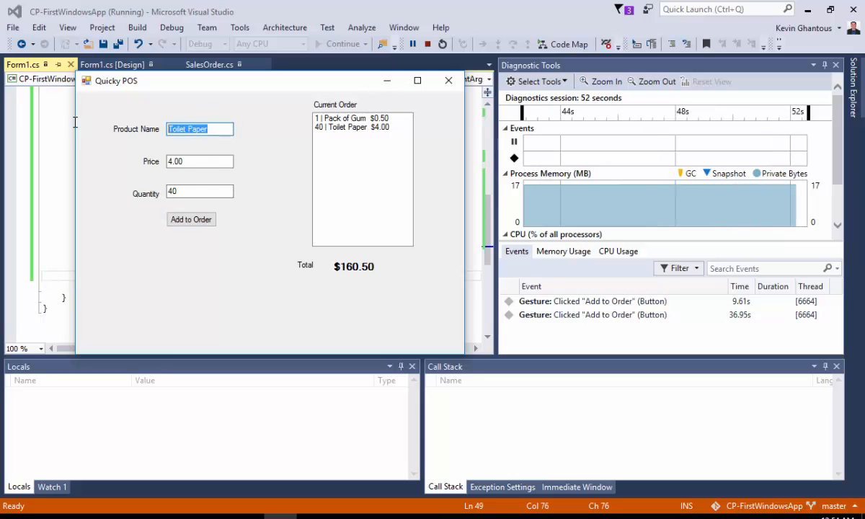
Add 1 Soda at 1.00 to the order, bringing the total to $161.50.
text(Soda)
click(199, 191)
text(1)
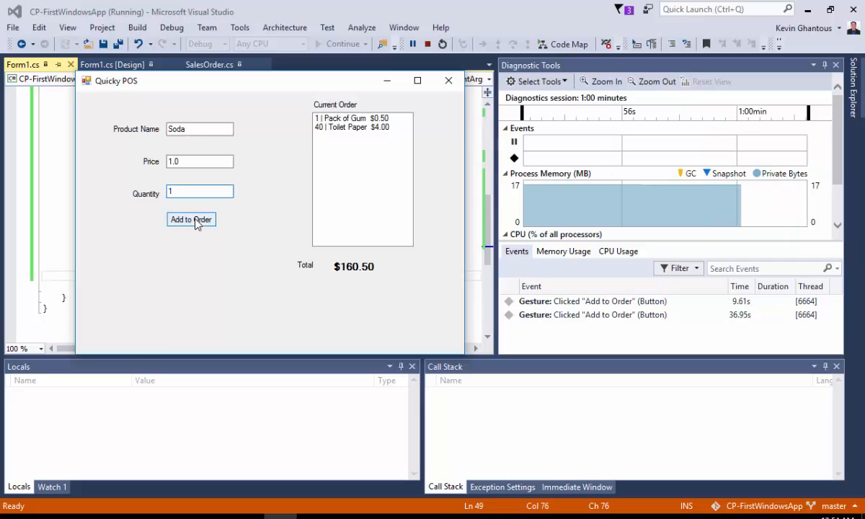
click(190, 219)
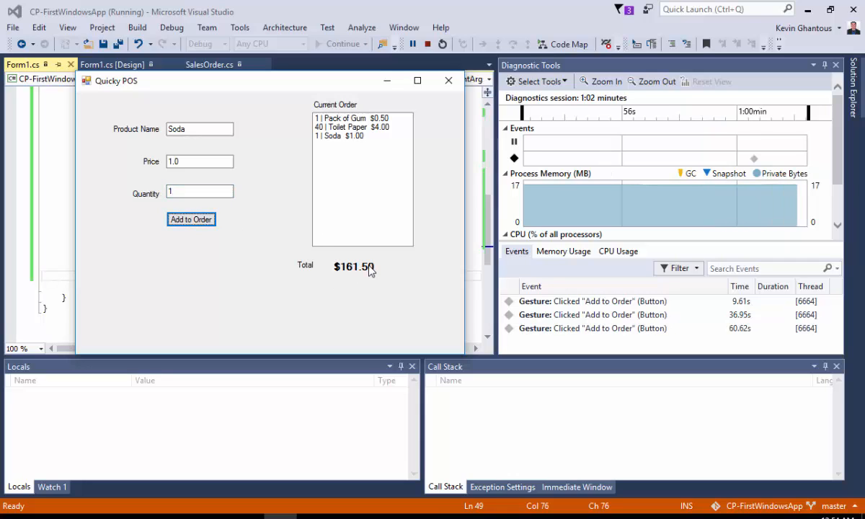